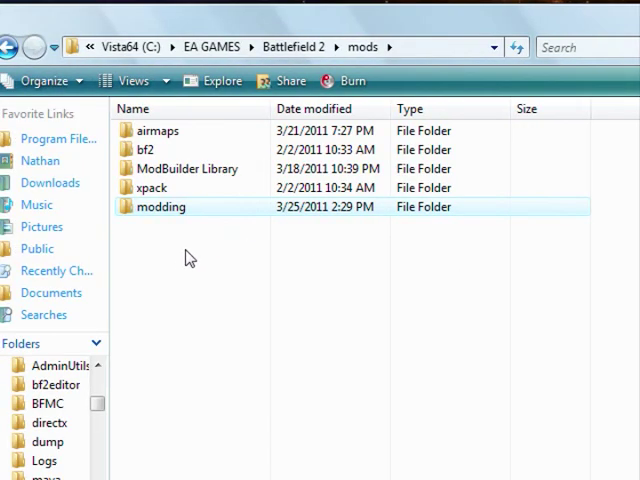
mouse_move(252, 256)
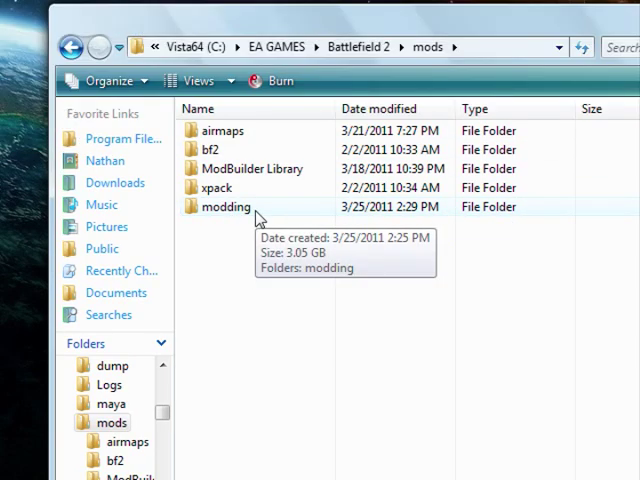
- Open the modding folder and select Objects_server.zip in its file list
double_click(224, 206)
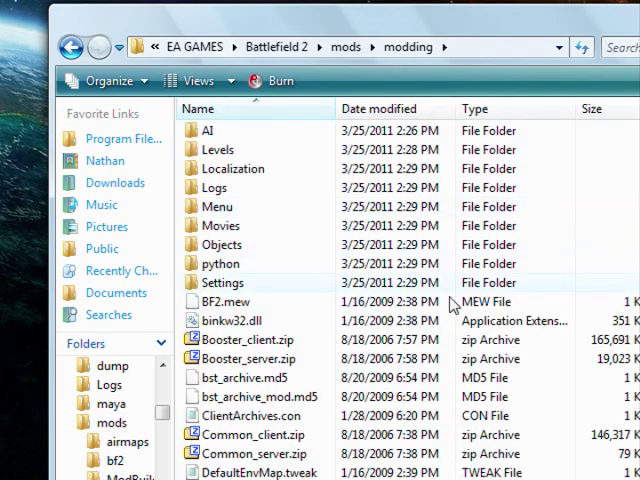
scroll("down", 3)
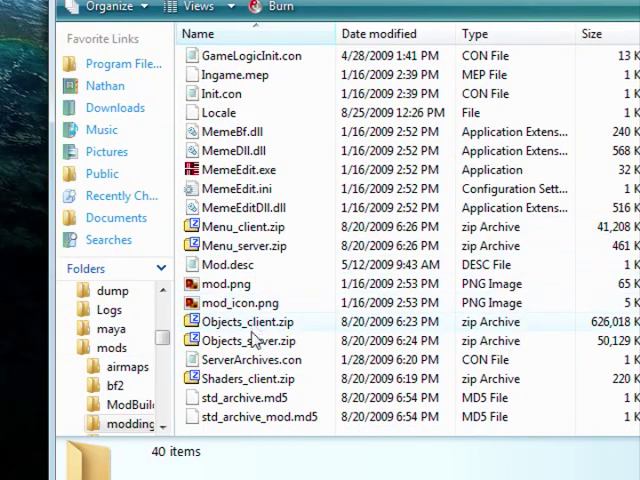
left_click(252, 340)
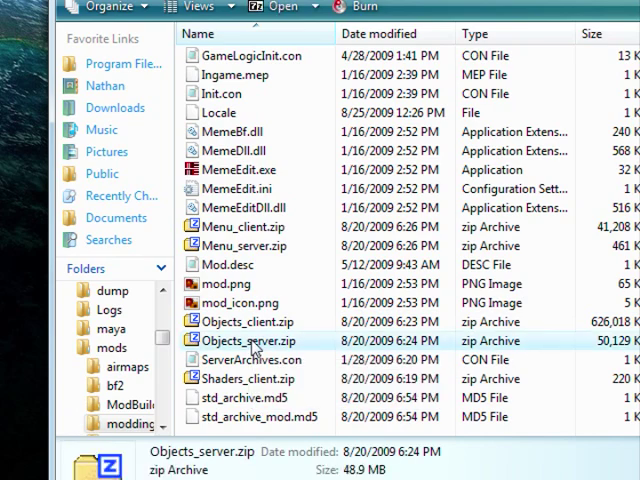
- Open Objects_server.zip in 7-Zip and browse into Weapons toward USATP_Predator
double_click(248, 340)
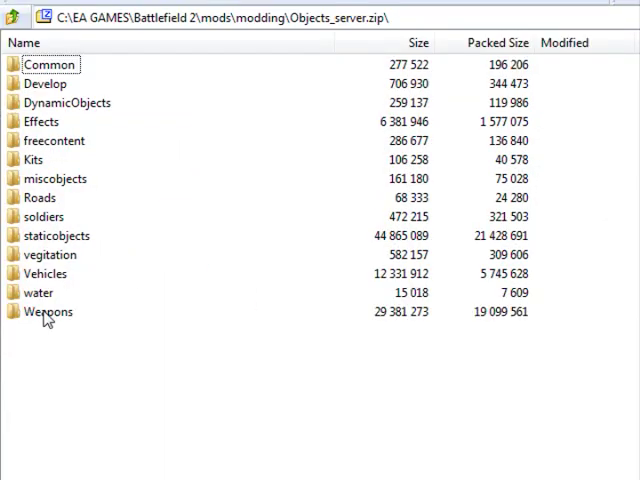
double_click(48, 312)
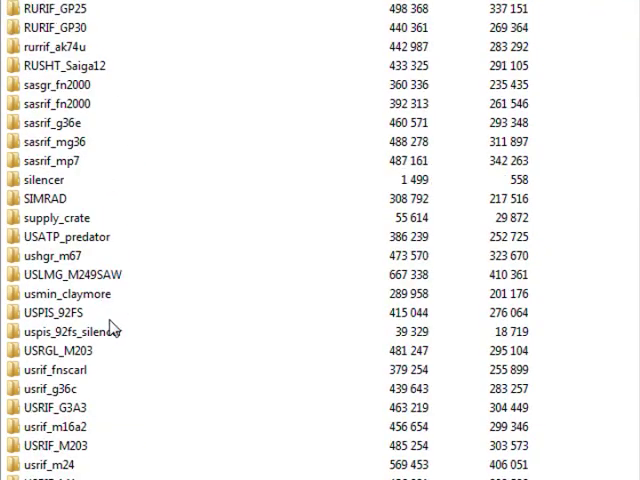
scroll("down", 3)
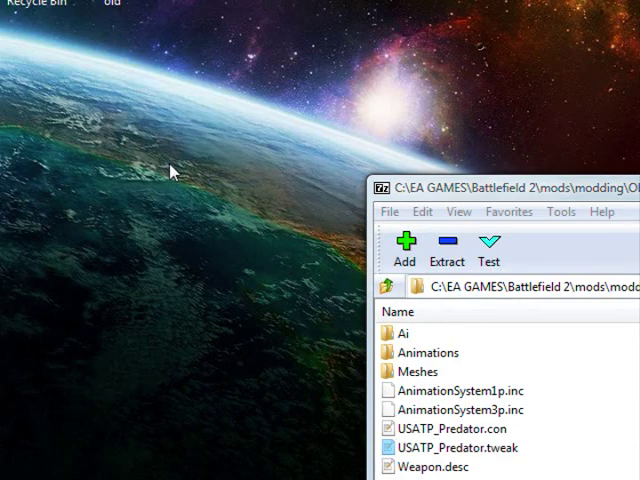
- Extract USATP_Predator.tweak to the desktop and confirm its file properties
left_click_drag(452, 448, 184, 150)
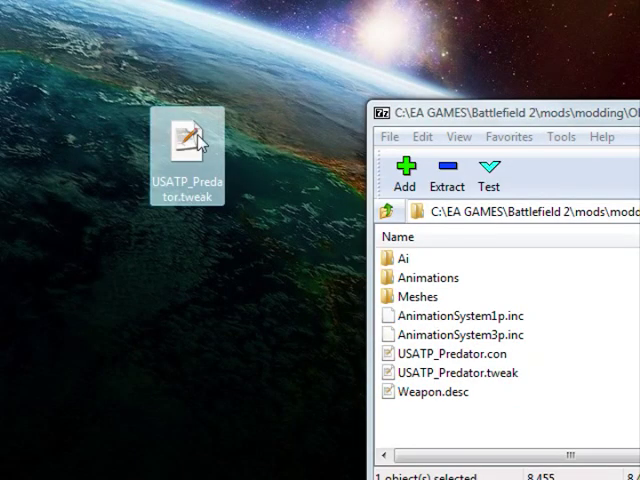
right_click(190, 150)
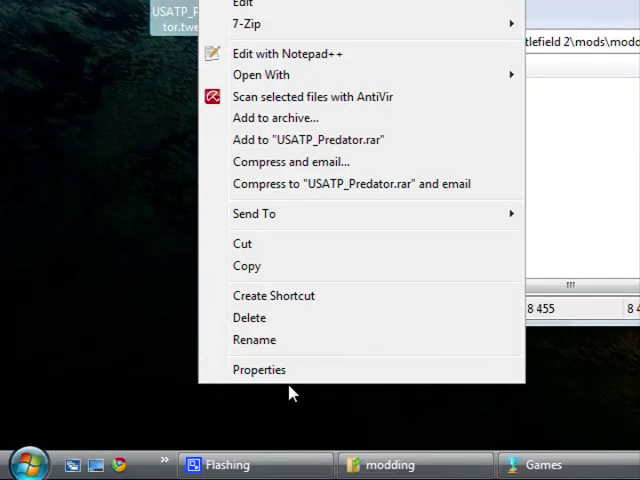
left_click(260, 368)
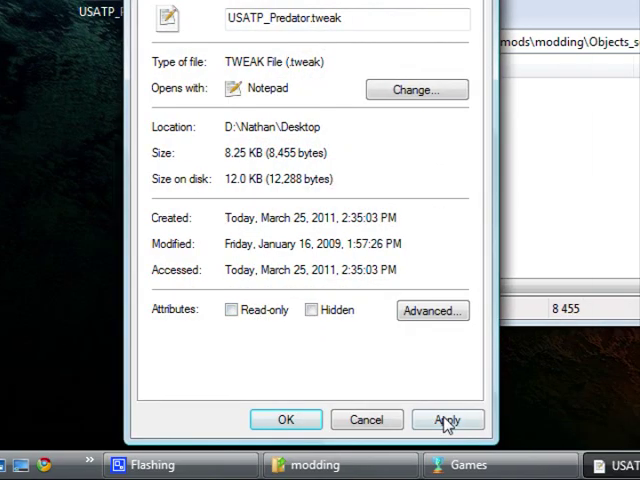
left_click(448, 420)
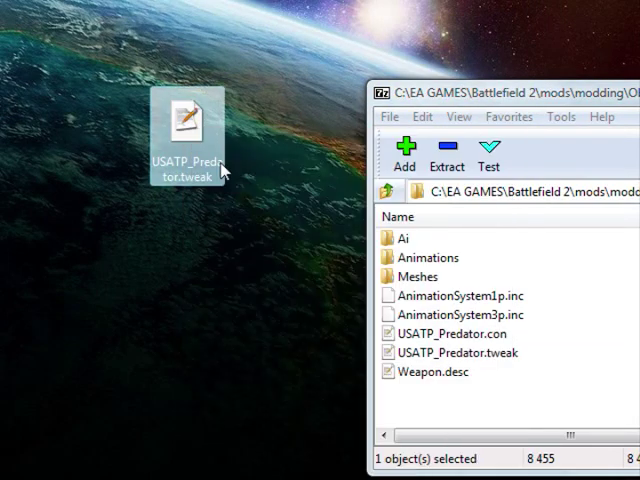
- Open USATP_Predator.tweak in Notepad++ and scroll to the SingleFireComp fire settings
double_click(184, 122)
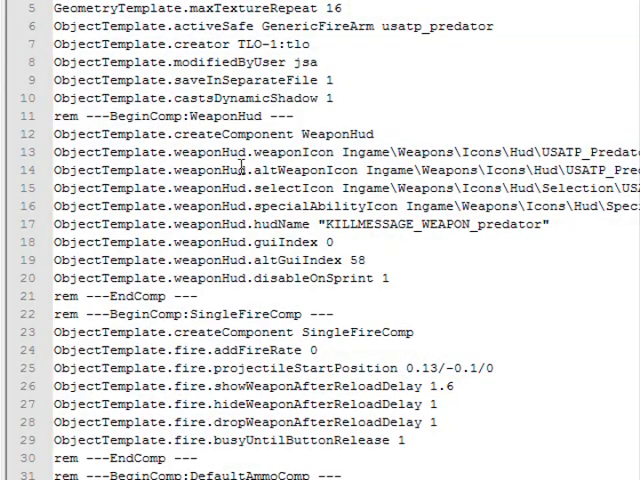
scroll("down", 3)
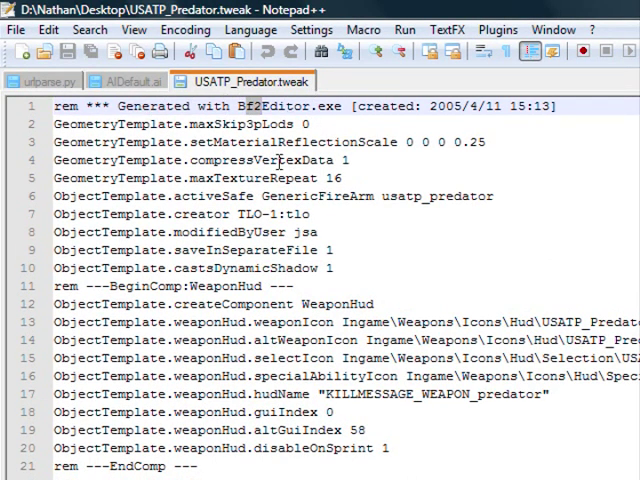
scroll("down", 3)
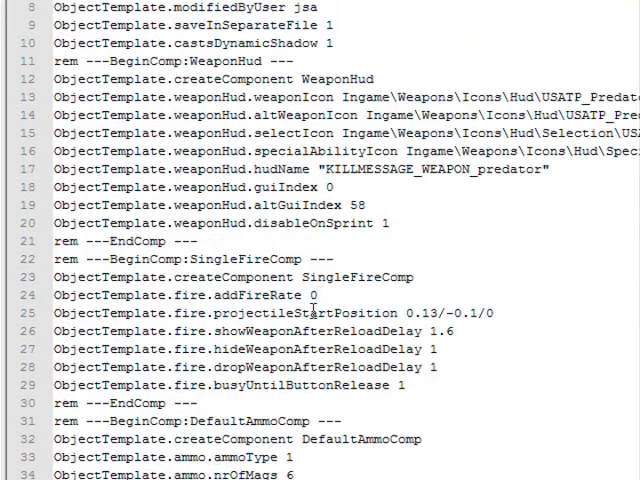
scroll("down", 3)
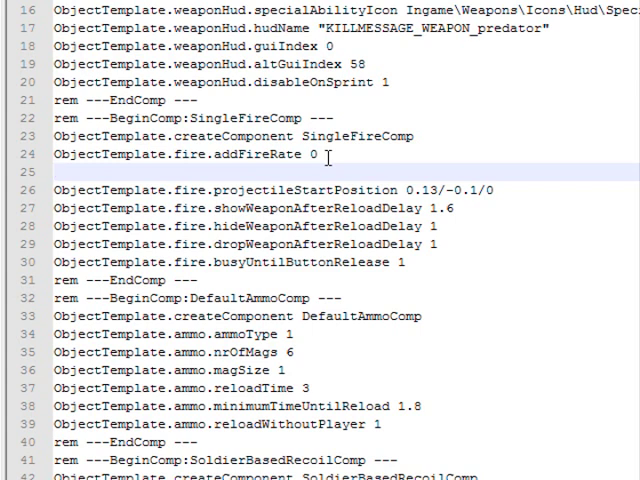
- Add ObjectTemplate.fire.addFireRate 1 and addFireRate 2 lines below addFireRate 0
type("ObjectTe")
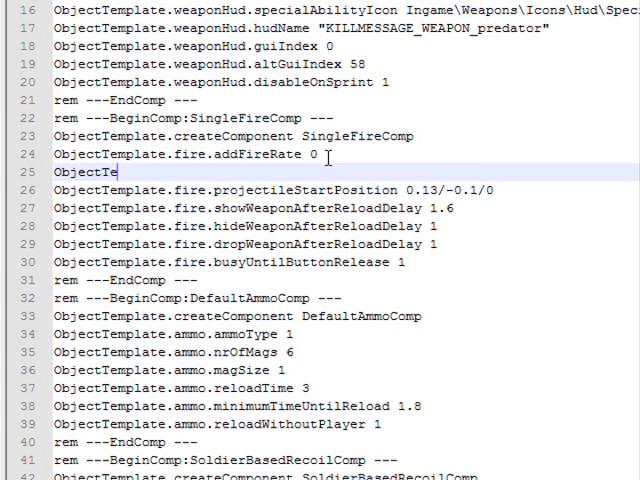
type("mplate.fire.")
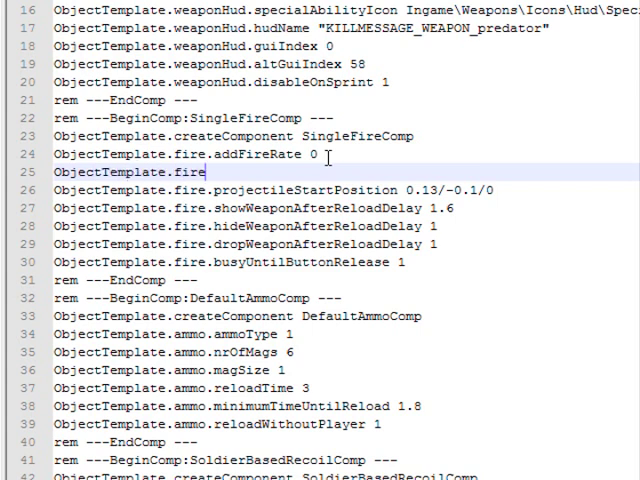
type(".addFire")
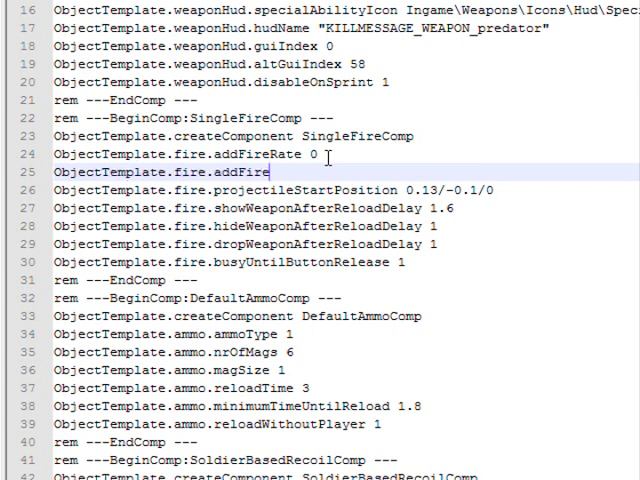
type("Rate")
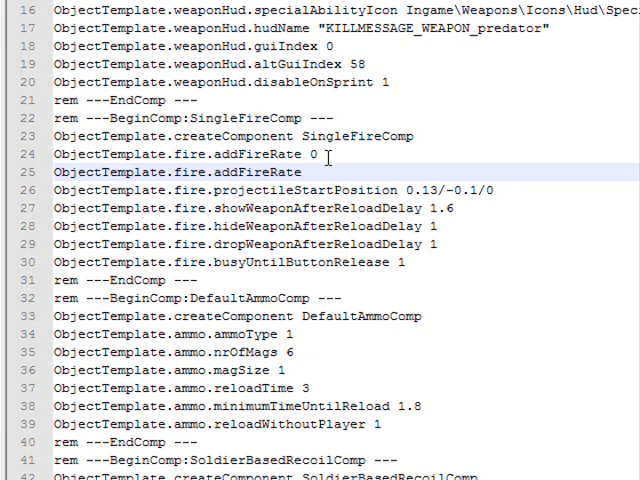
type("1")
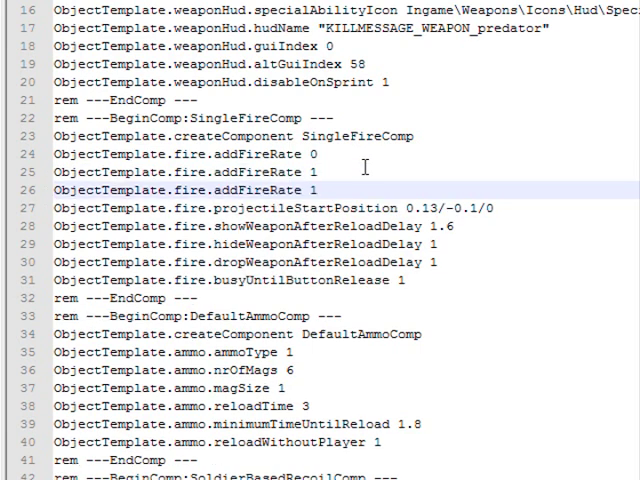
type("2")
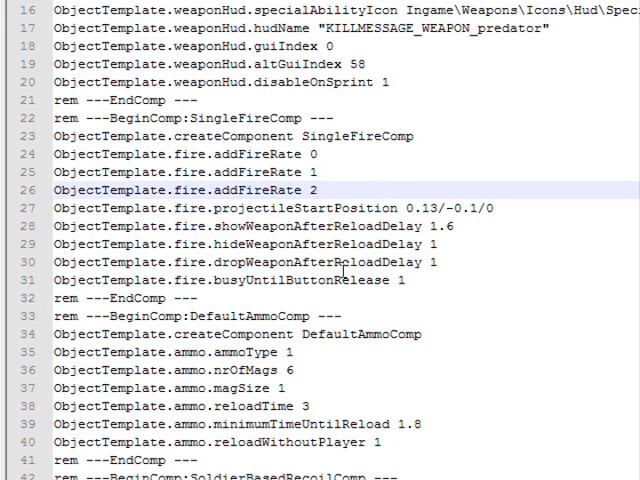
- Set fire.busyUntilButtonRelease to 0 and review the ammo settings
scroll("down", 3)
type("0")
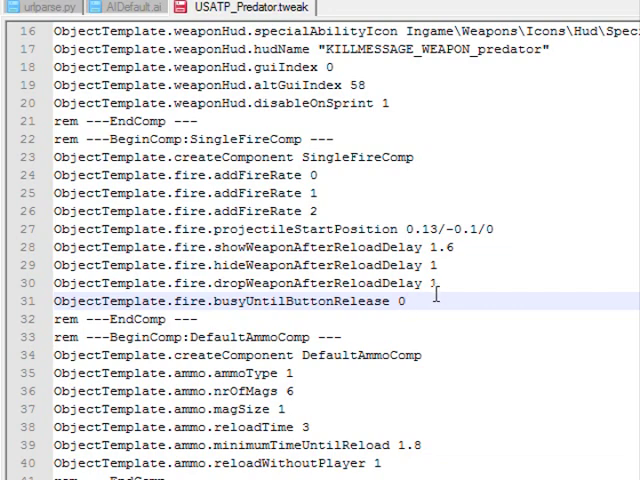
scroll("down", 3)
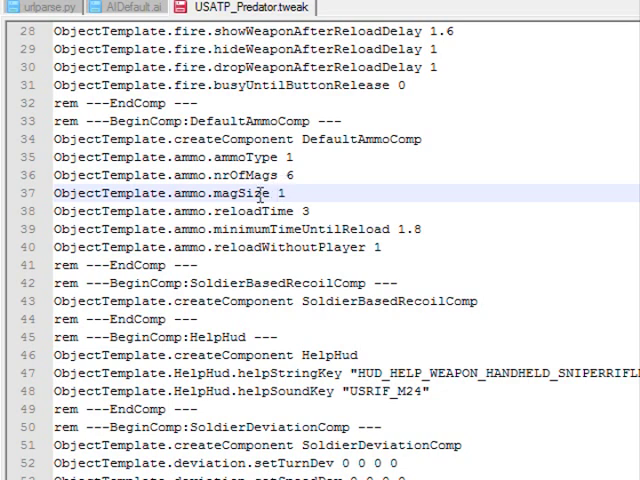
mouse_move(300, 202)
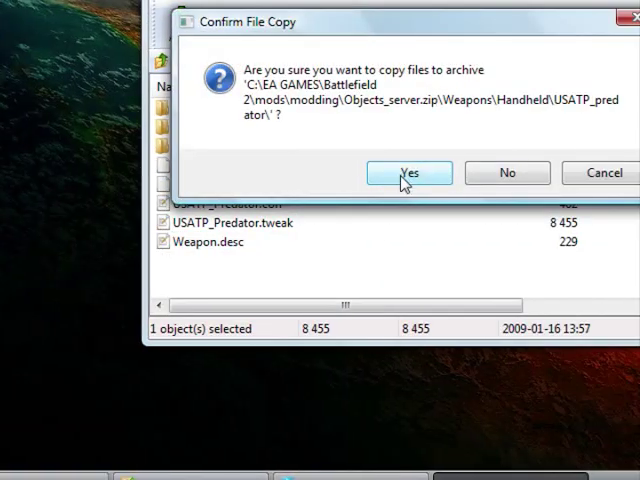
- Confirm copying the edited USATP_Predator.tweak back into Objects_server.zip
left_click(408, 172)
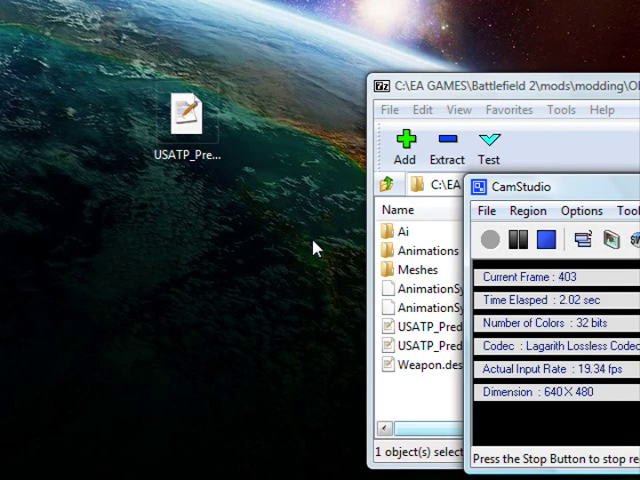
mouse_move(136, 290)
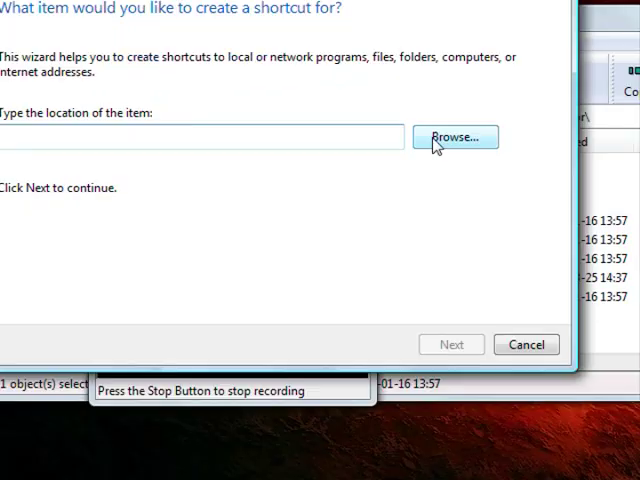
- Browse the Battlefield 2 game folder for BF2.exe as the shortcut target
left_click(454, 136)
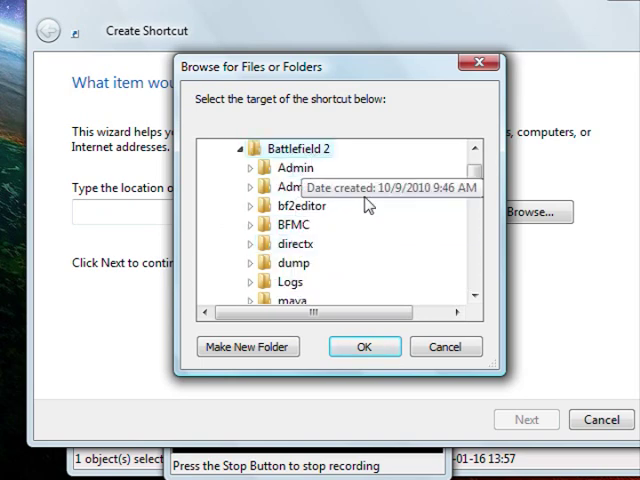
scroll("down", 3)
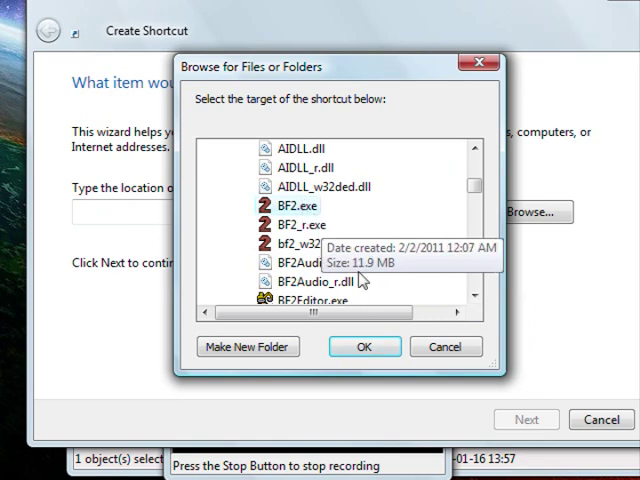
mouse_move(296, 222)
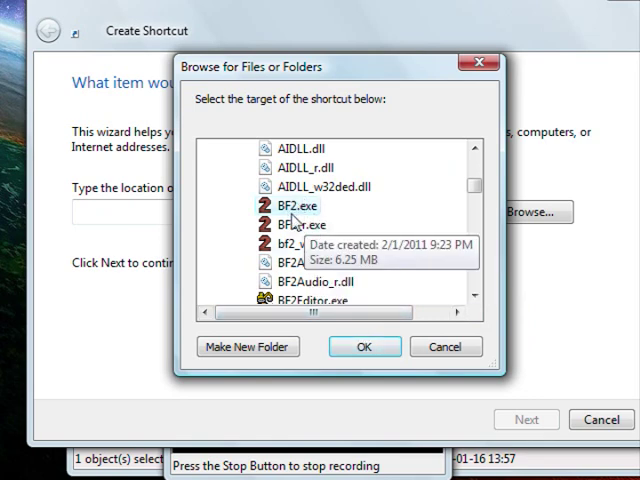
mouse_move(296, 212)
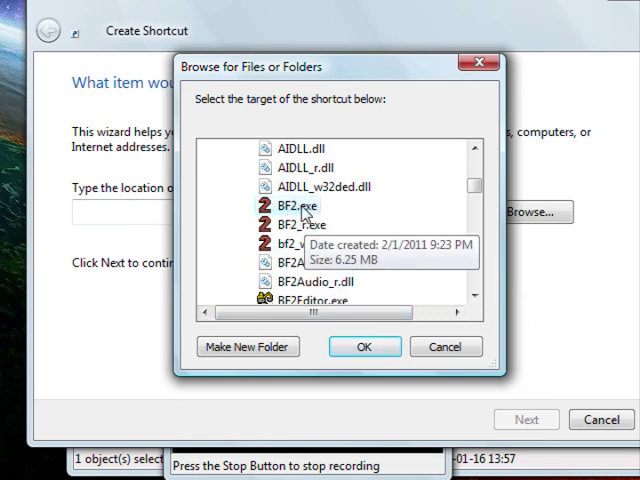
mouse_move(316, 212)
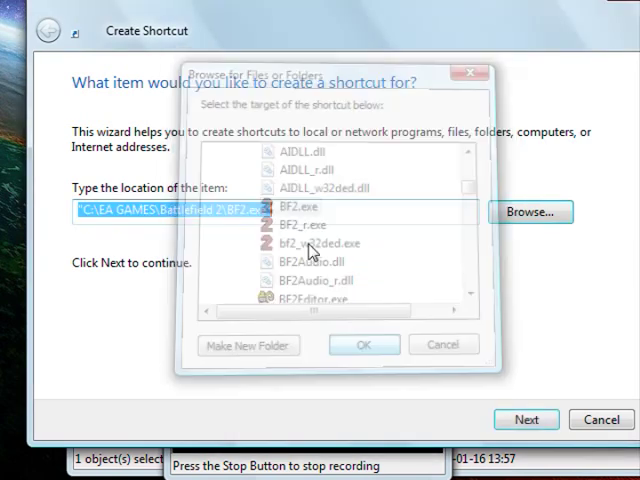
- Append +restart +modPath mods/modding after the BF2.exe path in the shortcut location
left_click(364, 344)
type(" +")
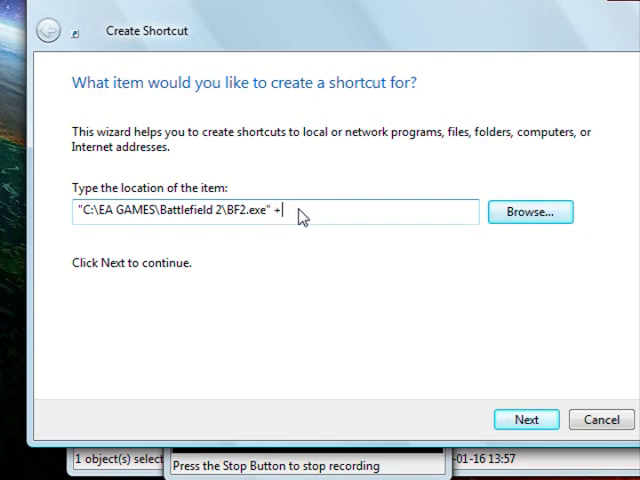
type("restart")
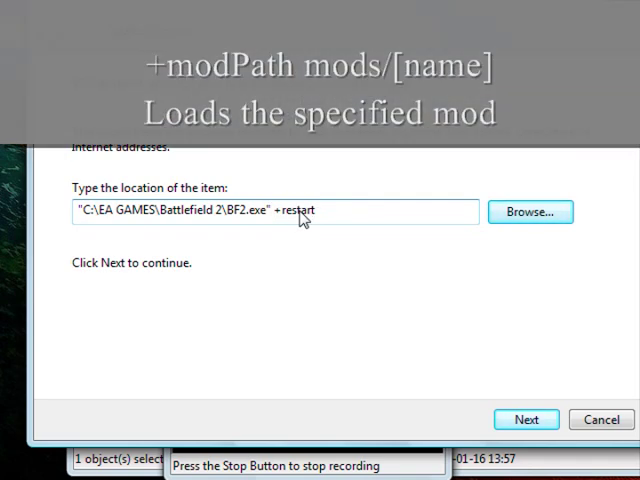
type("+modPath")
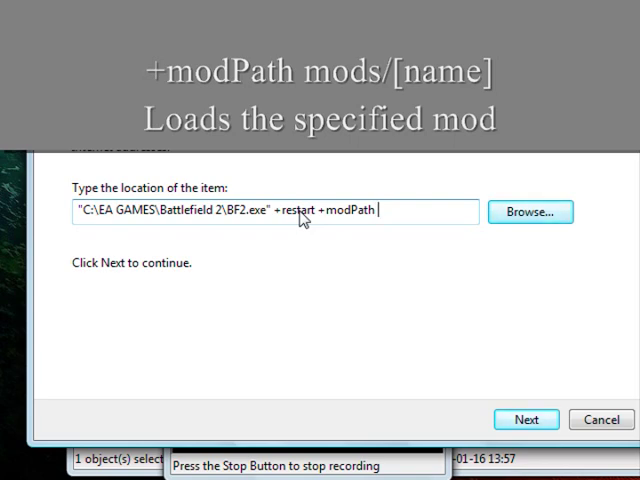
type("mods/modding")
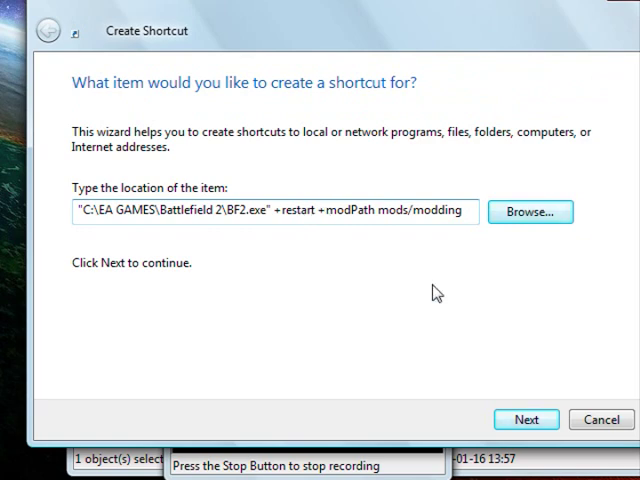
- Name the shortcut 'BF2 modded' and finish creating it
left_click(530, 418)
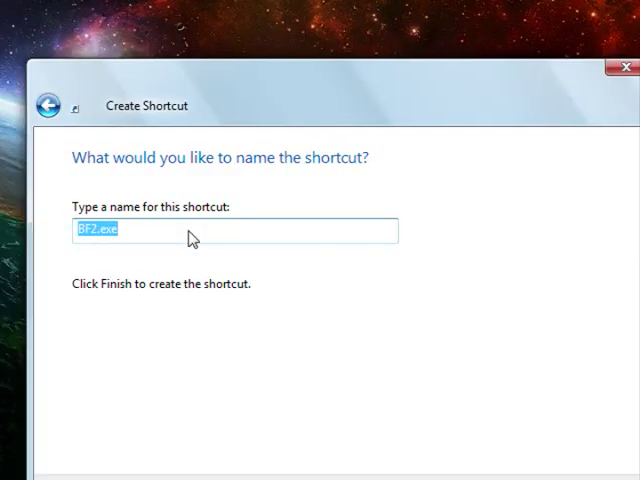
type("BF2")
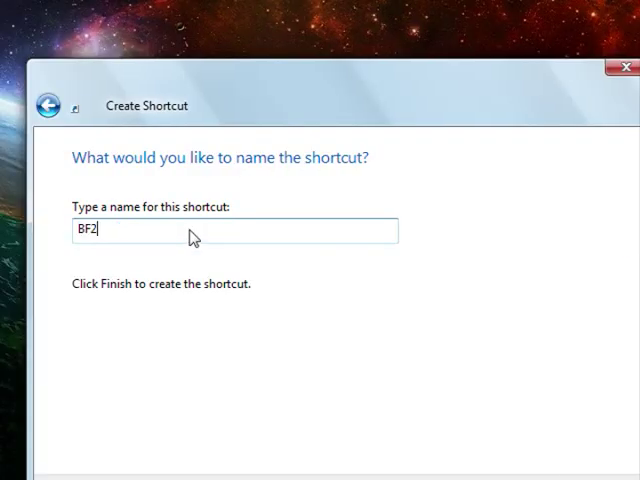
type("modded")
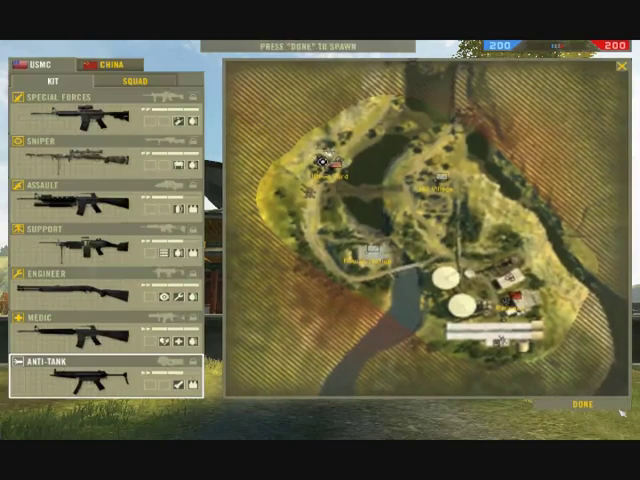
- Spawn as Anti-Tank, fire the Predator, then zoom the scope and fire again
left_click(580, 404)
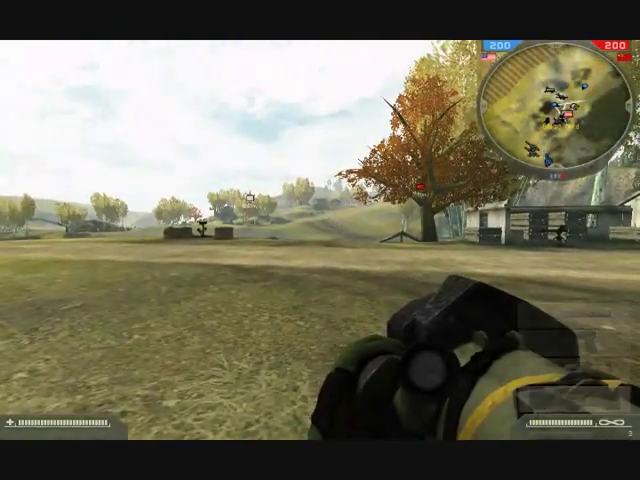
left_click(320, 240)
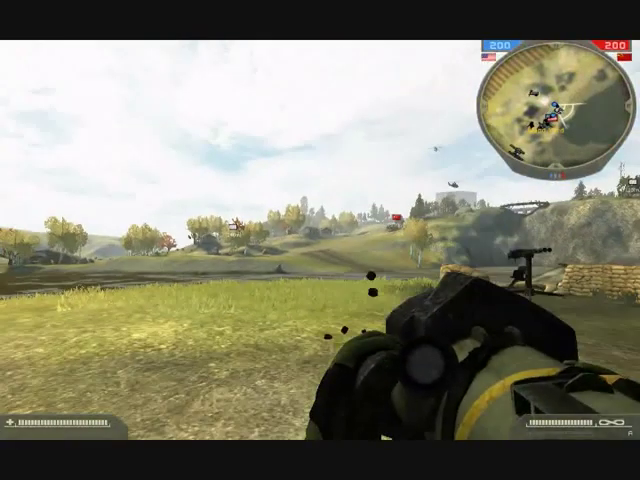
mouse_move(320, 240)
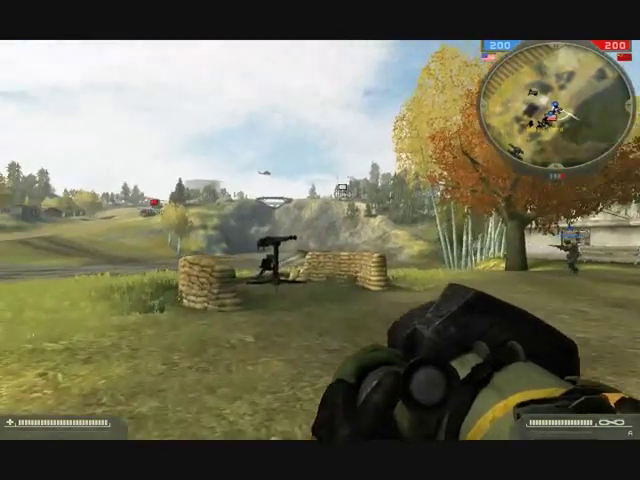
right_click(320, 240)
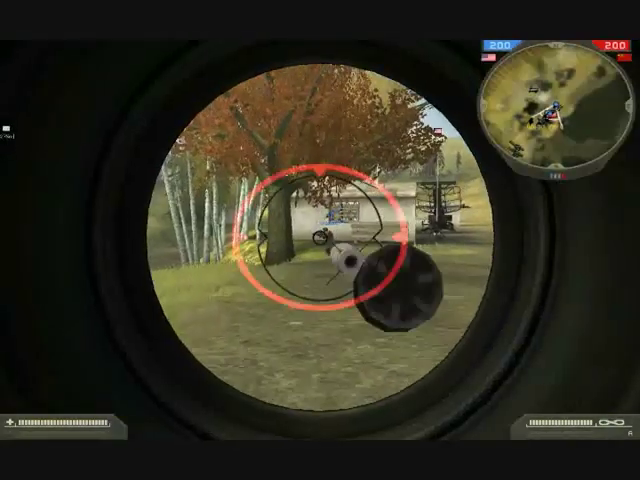
left_click(320, 240)
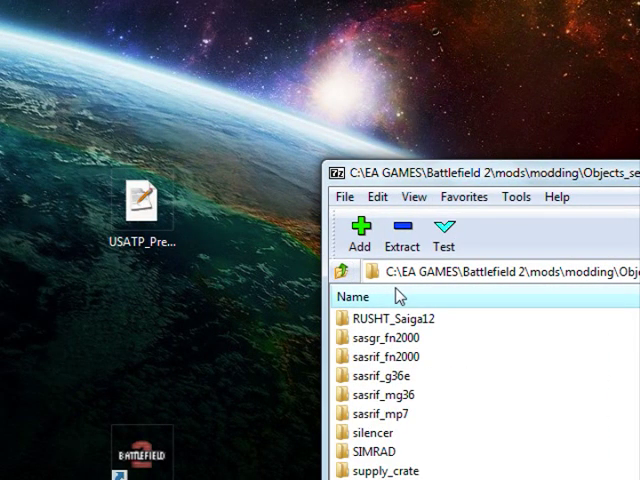
- Browse to Vehicles/air/ahe_ah1z in the archive and extract ahe_ah1z.tweak to the desktop
left_click(348, 272)
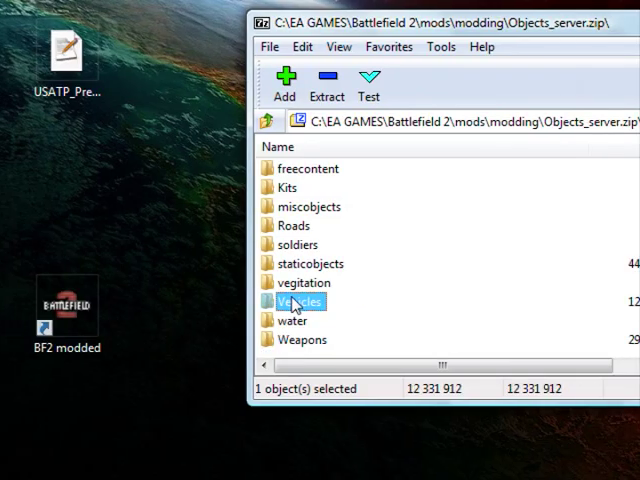
double_click(300, 300)
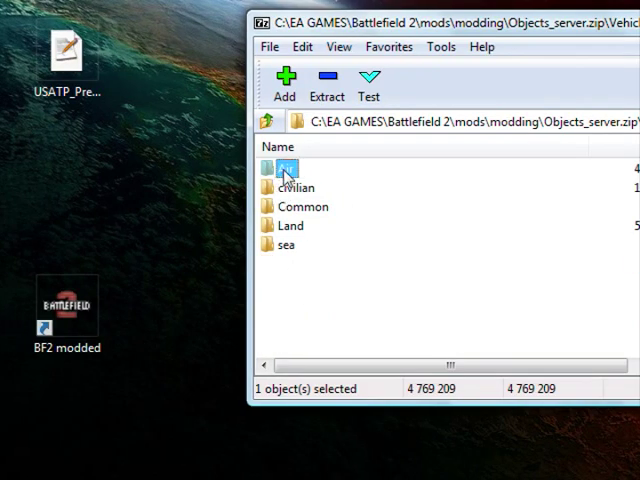
double_click(286, 168)
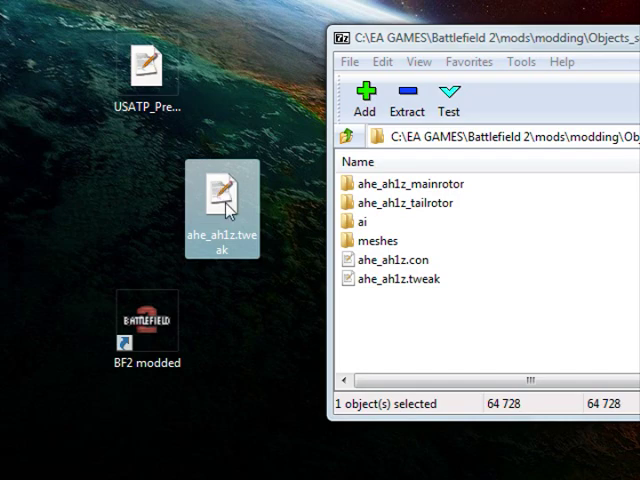
right_click(222, 208)
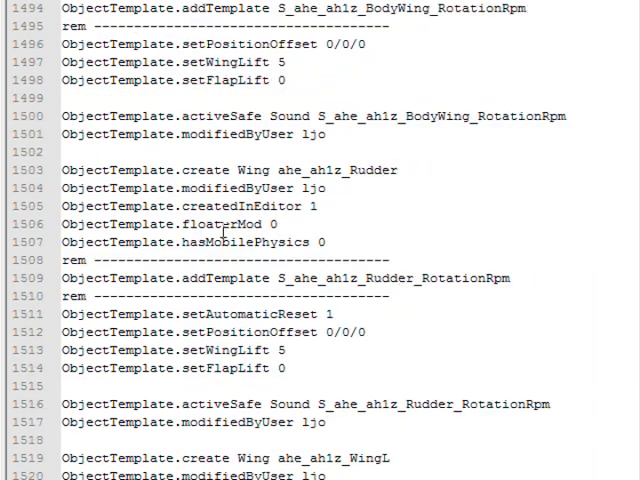
- Scroll ahe_ah1z.tweak down to the ---BeginComp:Armor--- hit point settings
scroll("down", 3)
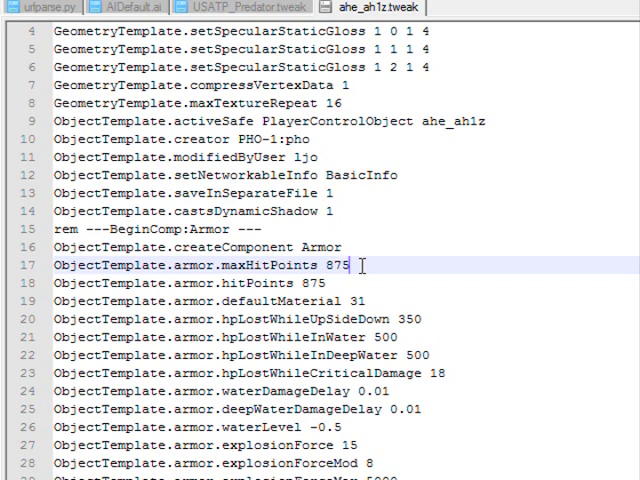
scroll("down", 3)
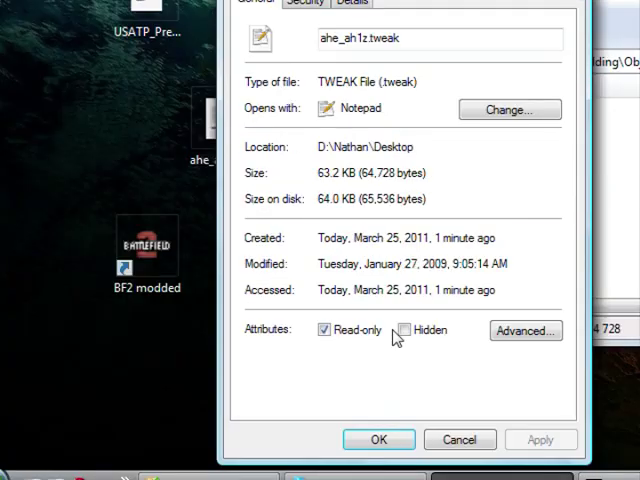
- Clear the Read-only attribute on ahe_ah1z.tweak and apply it with OK
left_click(324, 328)
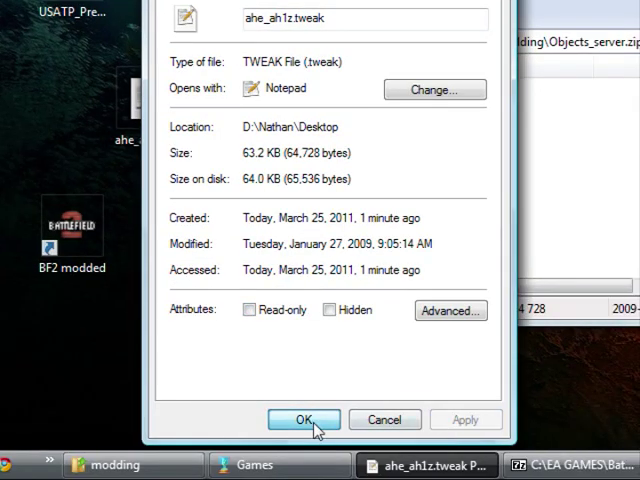
left_click(304, 420)
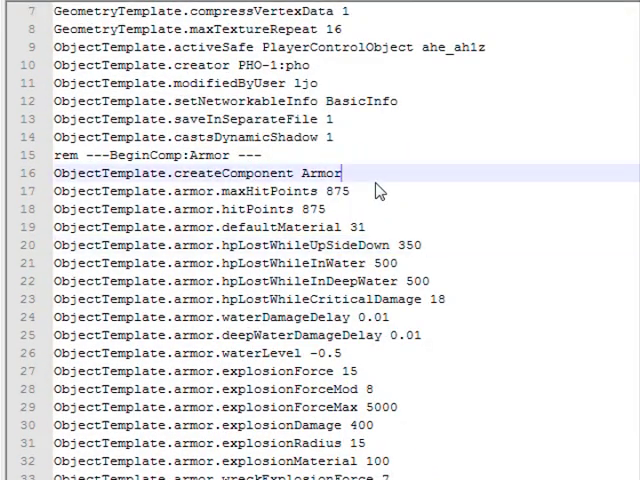
type("0000")
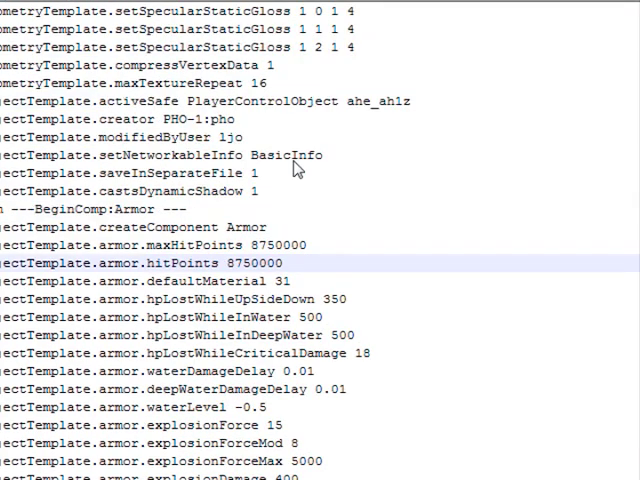
scroll("down", 3)
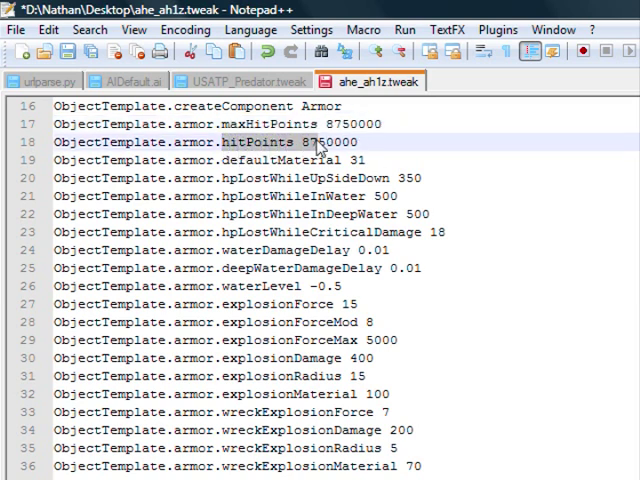
left_click(368, 146)
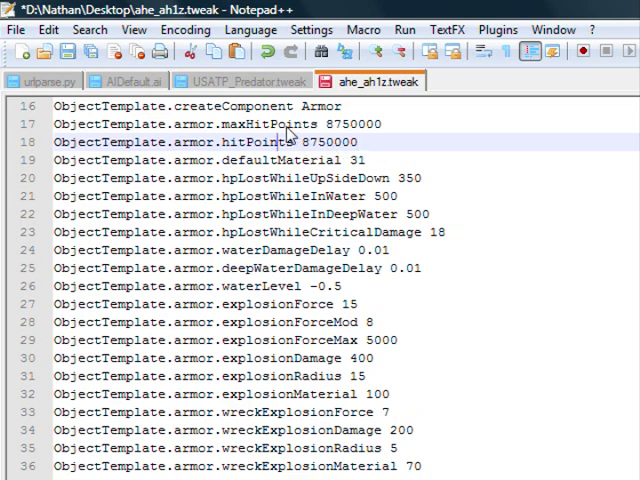
scroll("down", 3)
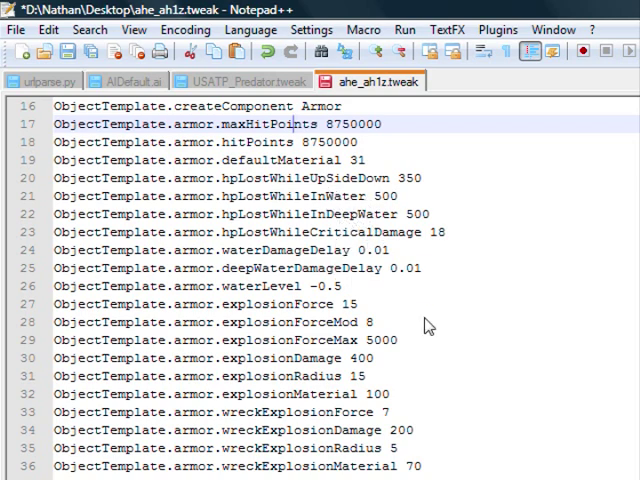
scroll("down", 3)
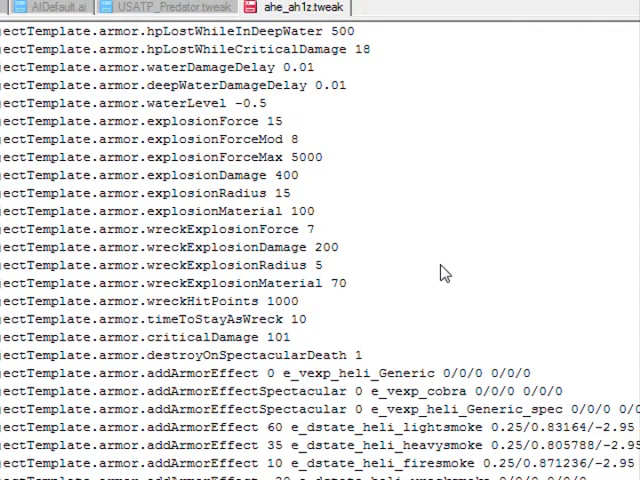
mouse_move(208, 264)
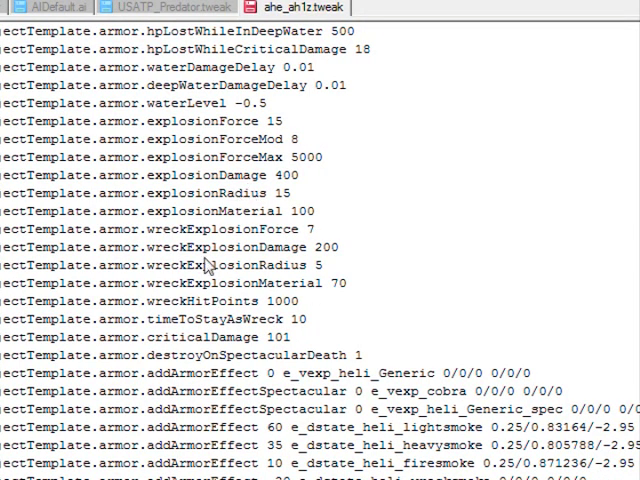
mouse_move(250, 264)
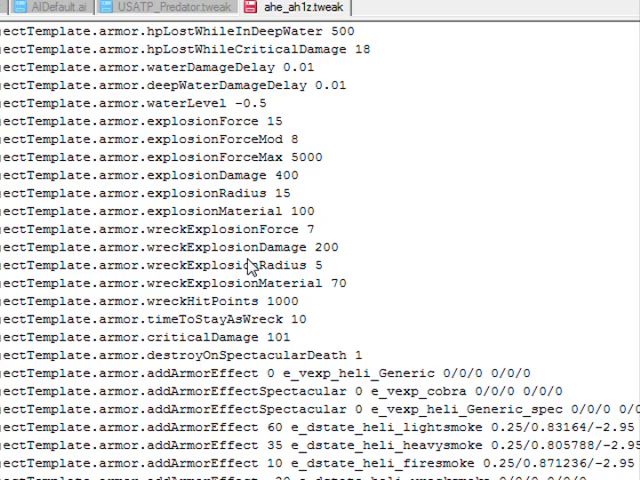
mouse_move(244, 264)
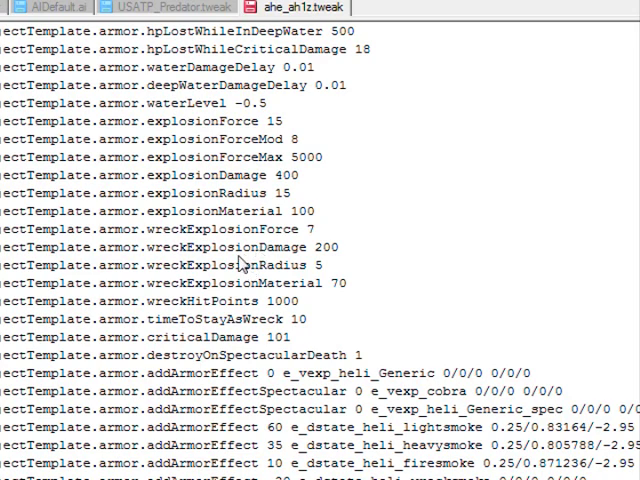
scroll("down", 3)
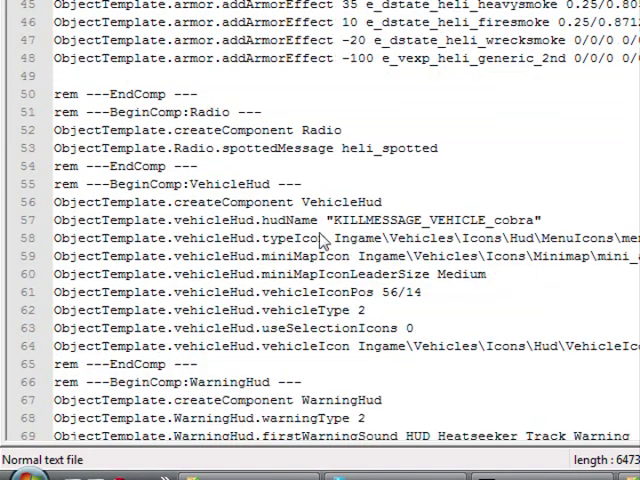
- Search the tweak file for "hydra" to reach the AHE_AH1Z_HydraLauncher definition
scroll("down", 3)
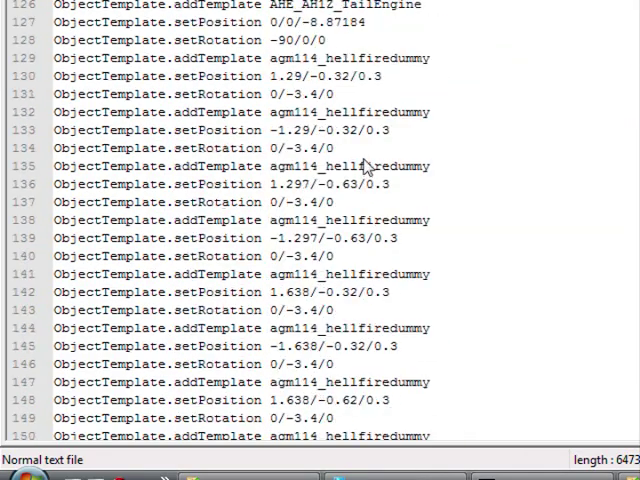
scroll("down", 3)
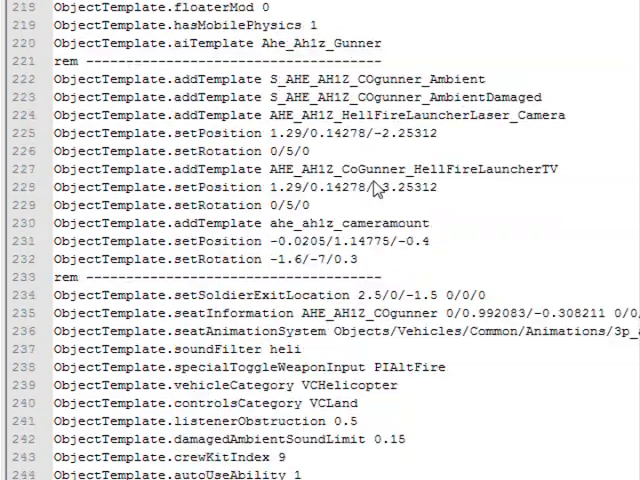
scroll("down", 3)
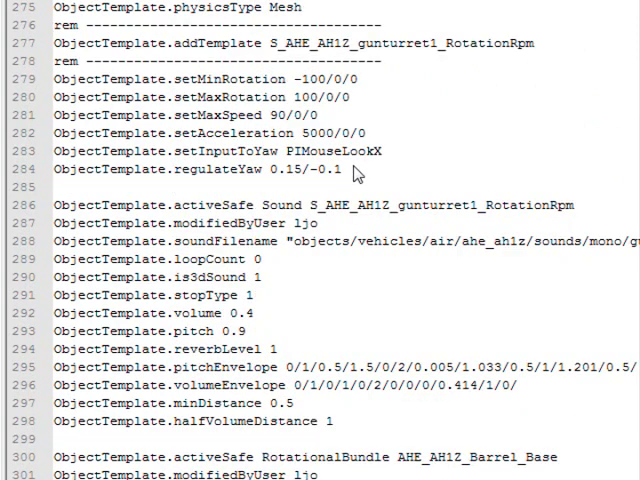
key("Ctrl+f")
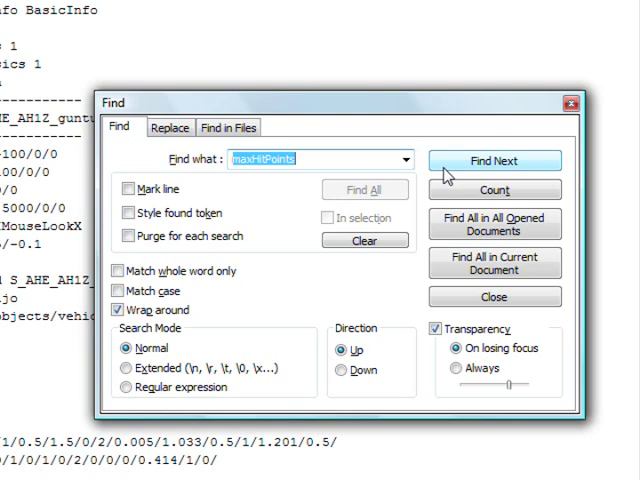
type("hydra")
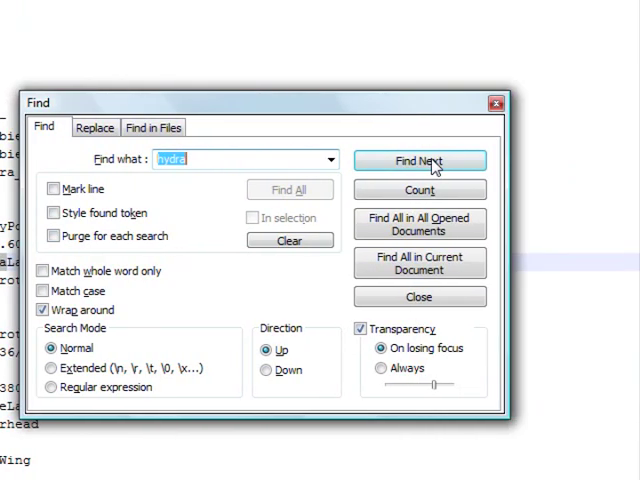
left_click(420, 160)
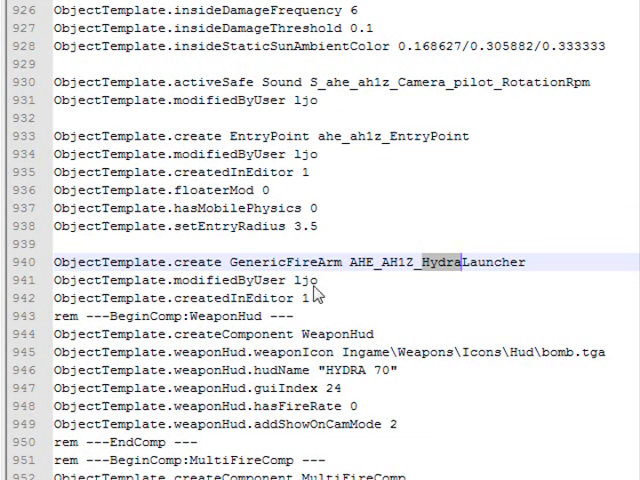
- Set the Hydra launcher's addFireRate to 2 and its magSize from 8 to -1
scroll("down", 3)
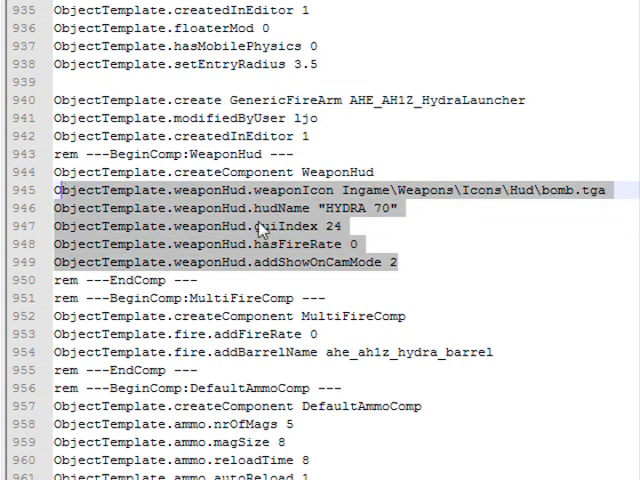
mouse_move(334, 316)
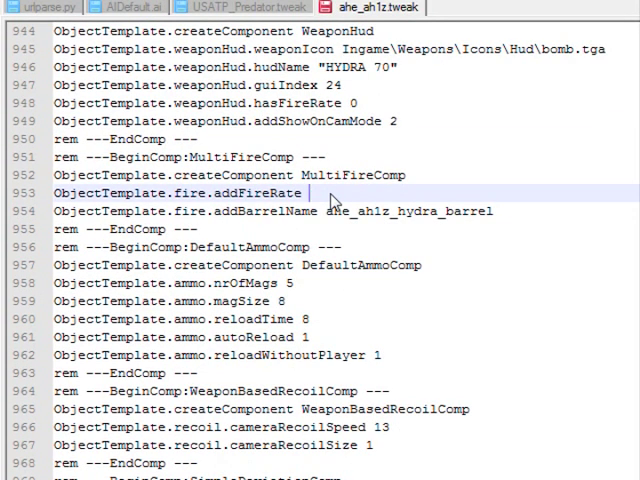
type("2")
left_click(344, 300)
type("-1")
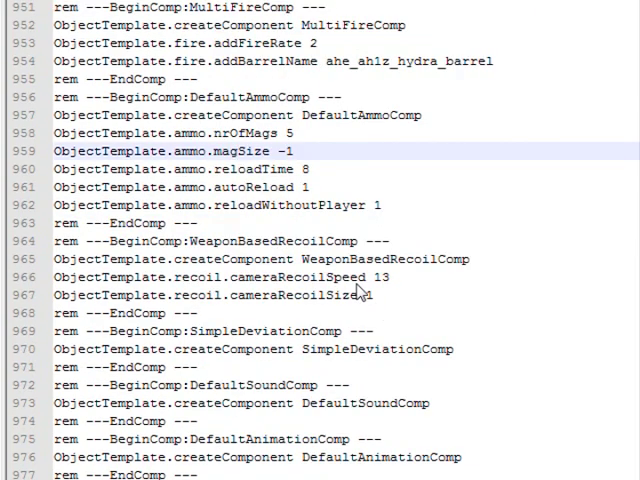
scroll("down", 3)
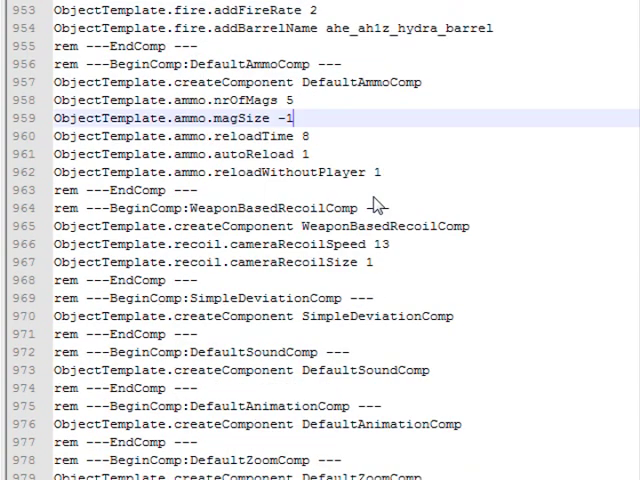
scroll("down", 3)
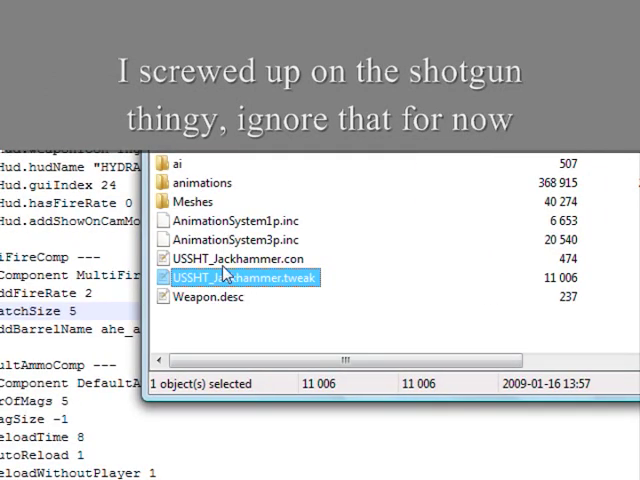
double_click(240, 278)
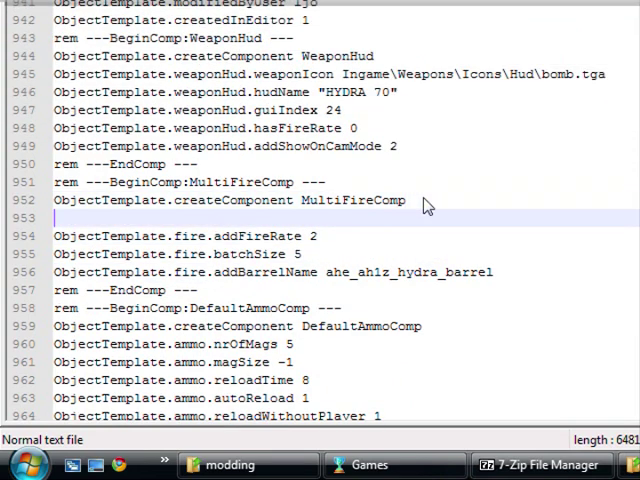
- Add an ObjectTemplate.fire.roundsPerMinute line set to 900 in the Hydra MultiFireComp block
type("ObjectTemplate.fire.roundsPerMinute 390")
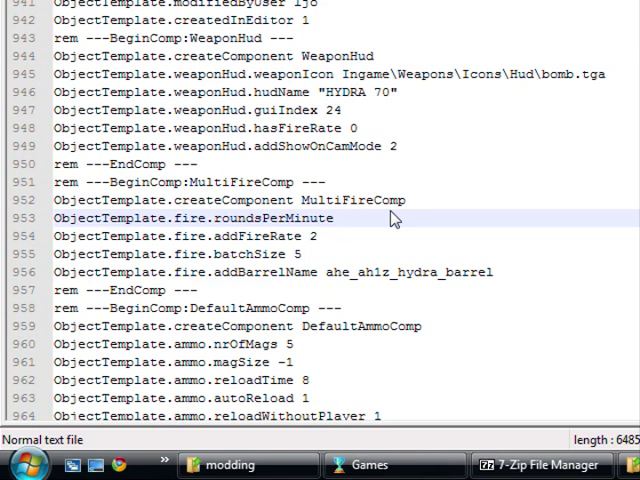
type("900")
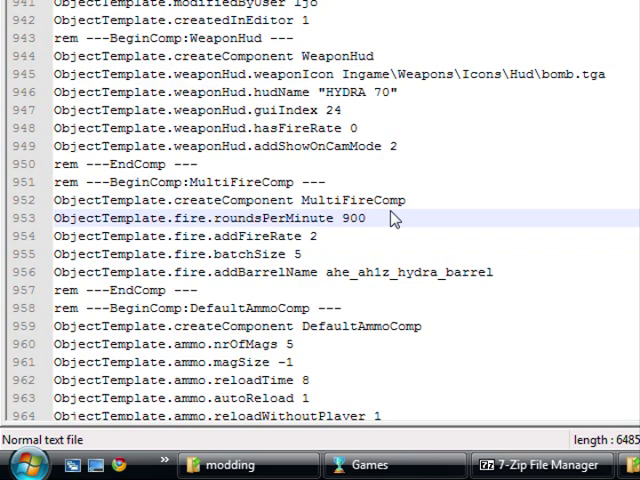
scroll("down", 3)
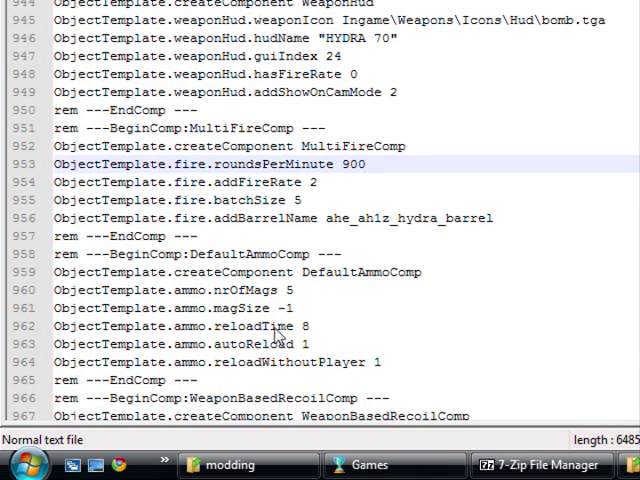
scroll("down", 3)
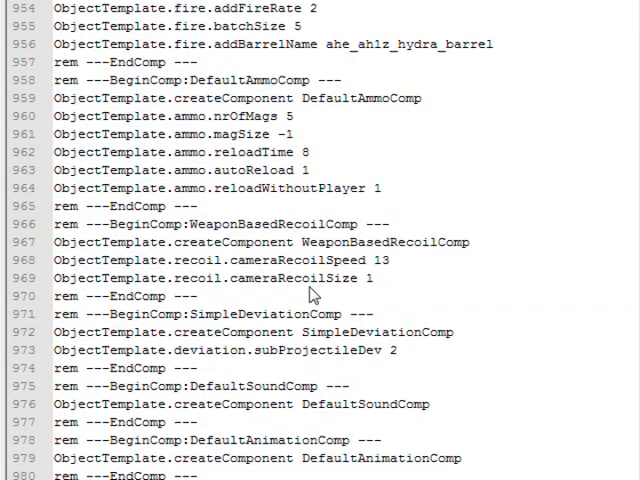
scroll("down", 3)
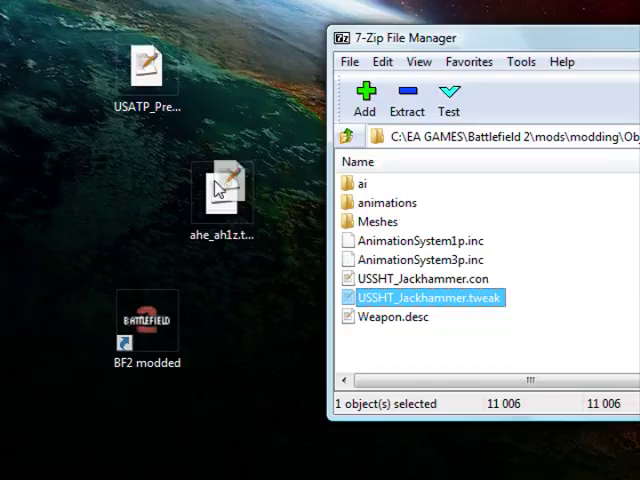
- Go up to the archive's objects root and into the air vehicles folder
left_click(348, 136)
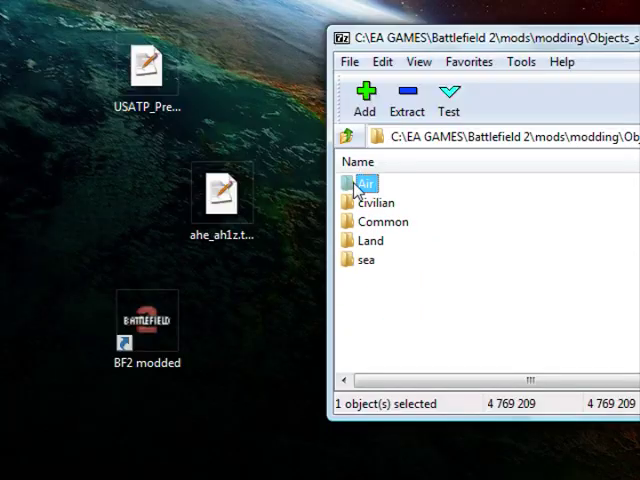
double_click(364, 184)
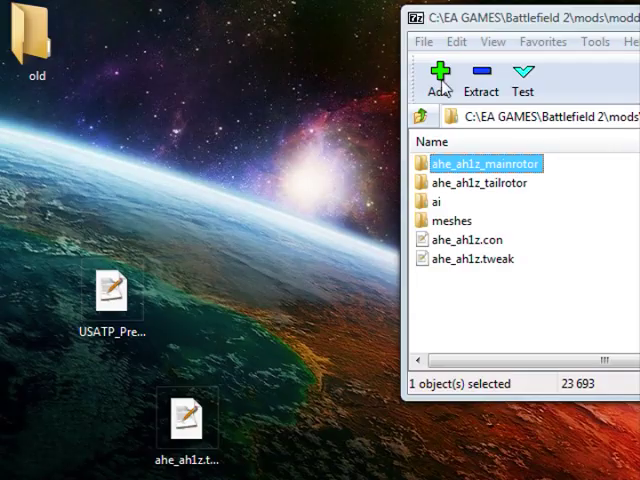
- Browse into Weapons\USART_LW155 in the archive and open USART_LW155.tweak
left_click(424, 116)
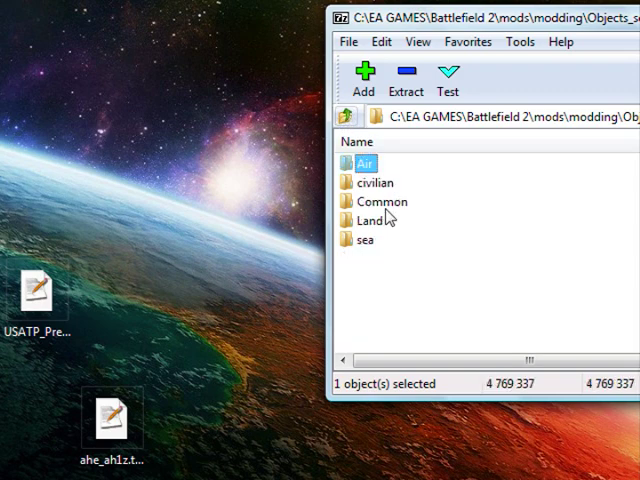
mouse_move(380, 232)
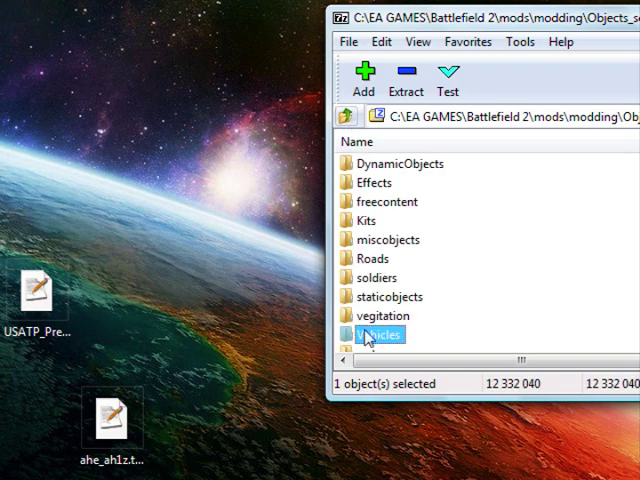
double_click(386, 336)
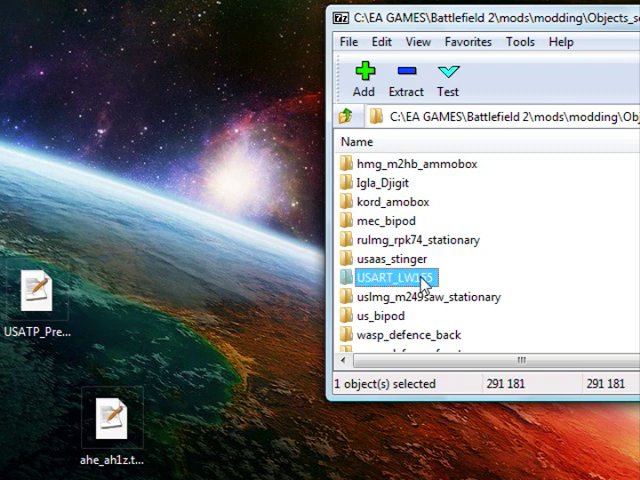
double_click(400, 276)
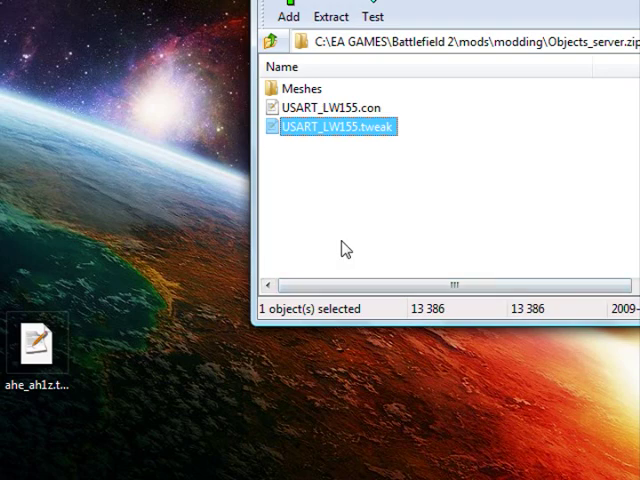
double_click(332, 126)
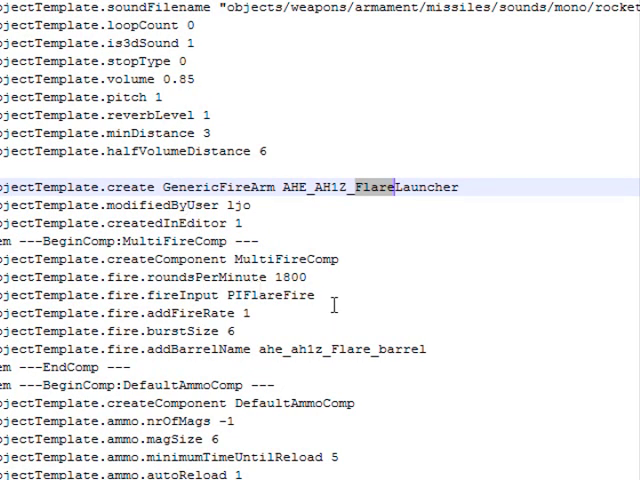
- Edit the flare launcher's magazine size and replace its deviation value with 3
scroll("down", 3)
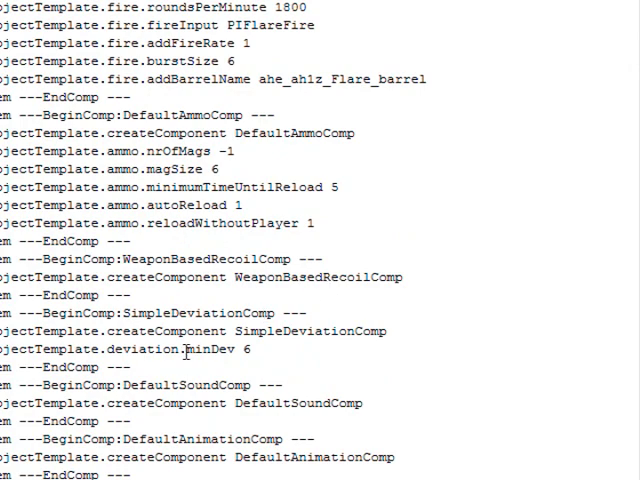
scroll("down", 3)
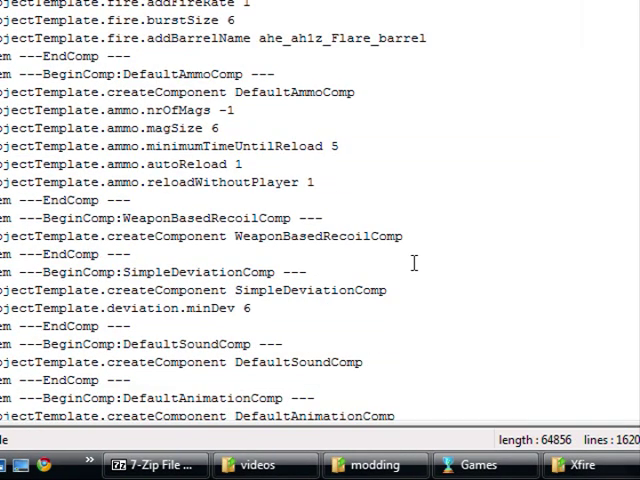
scroll("down", 3)
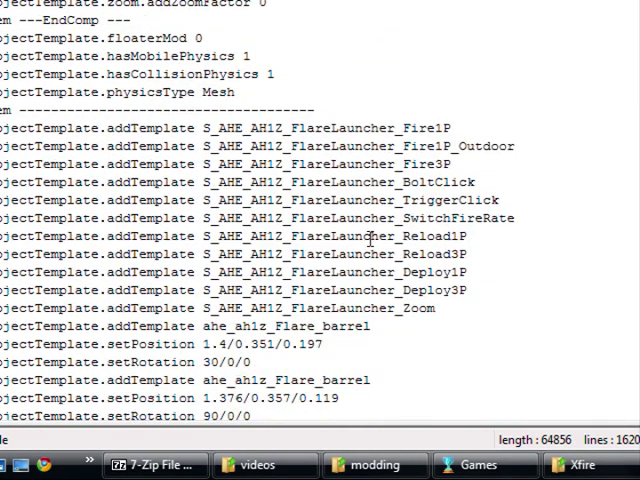
scroll("down", 3)
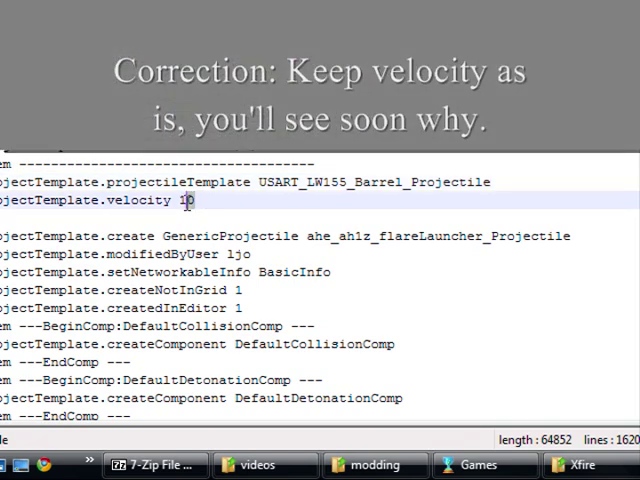
type("0")
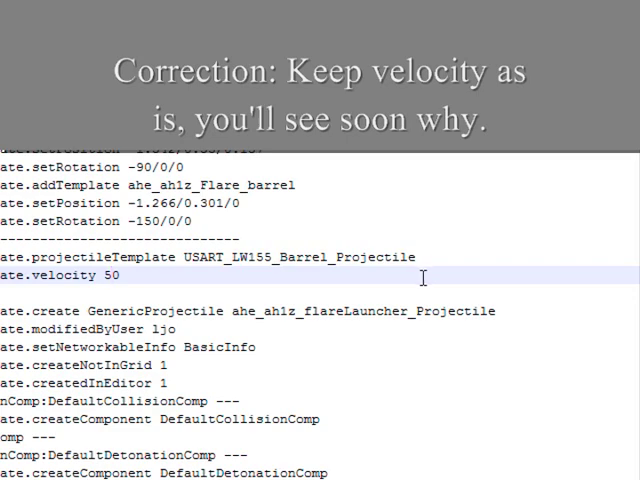
scroll("down", 3)
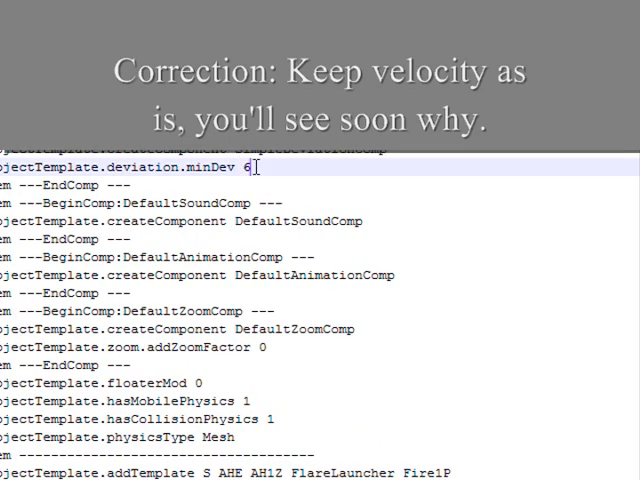
key("Backspace")
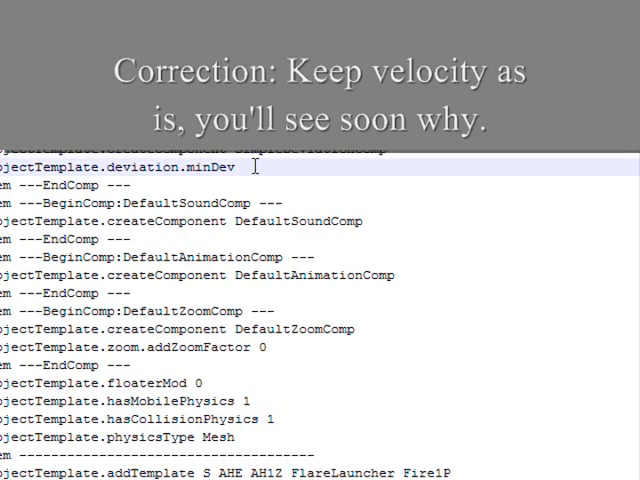
- Replace the flare launcher's reload time with 3 and set its burstSize to 12
scroll("down", 3)
type(" 3")
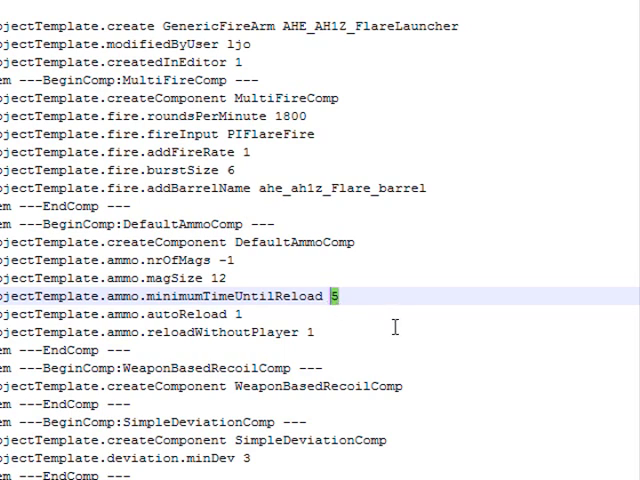
key("Backspace")
type("3")
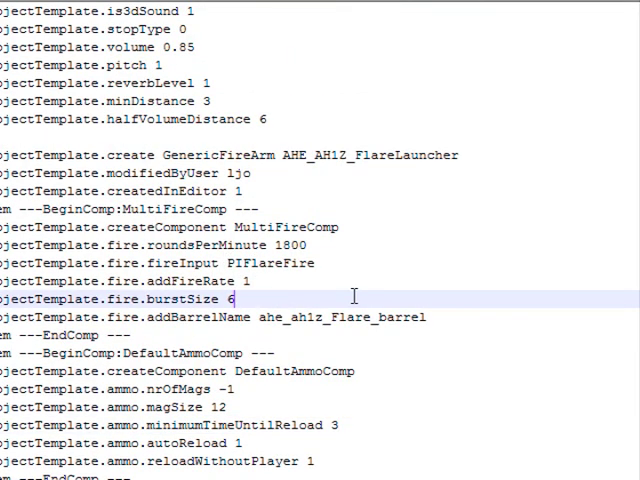
type("12")
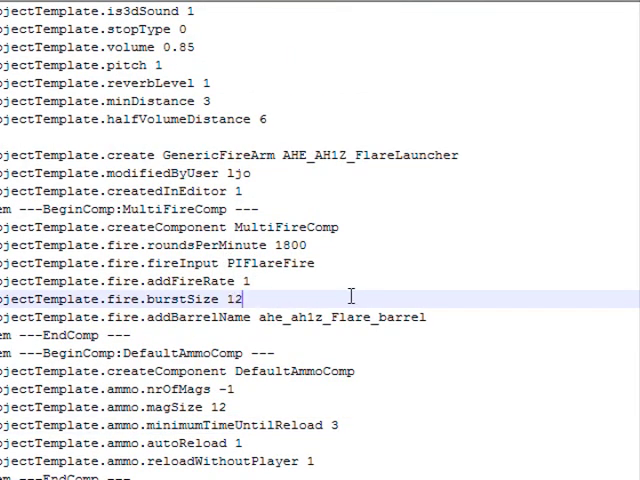
scroll("down", 3)
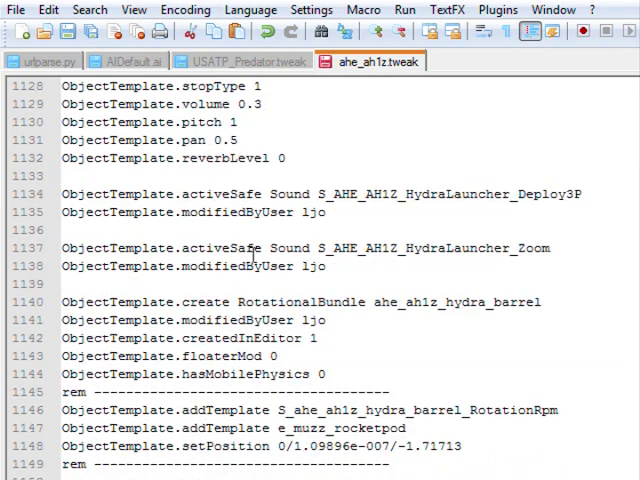
- Find "hydra" again to review the launcher's MultiFireComp block at 900 rounds per minute
key("ctrl+f")
type("hydra")
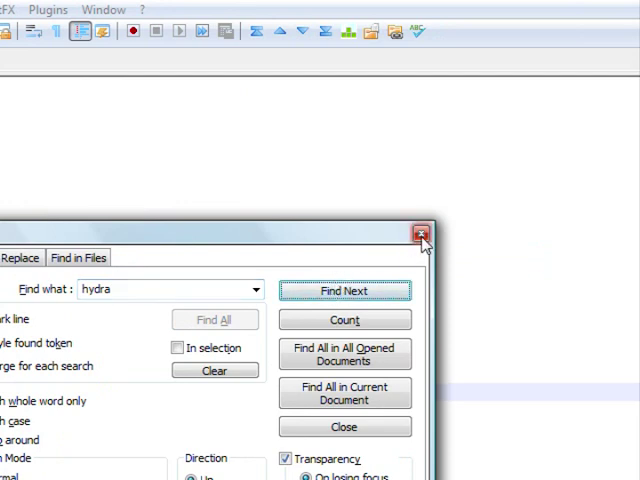
left_click(344, 290)
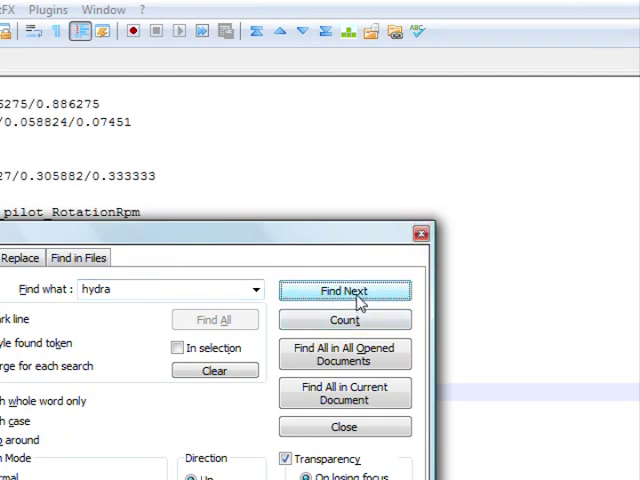
left_click(344, 290)
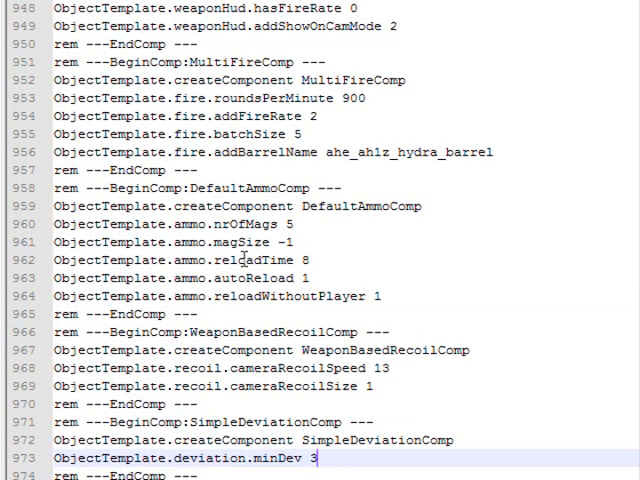
scroll("down", 3)
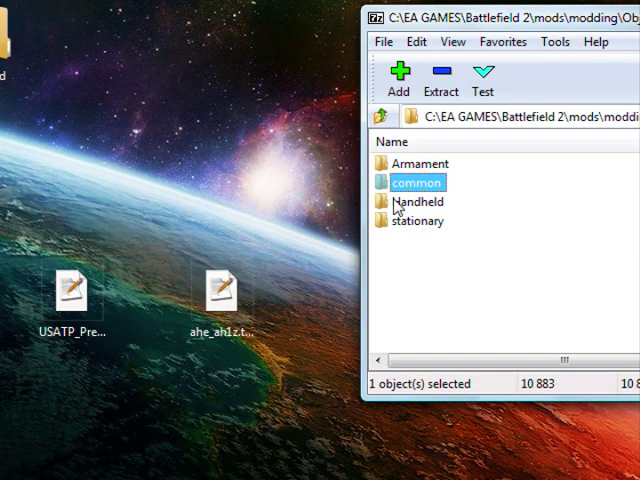
- Copy ahe_ah1z.tweak into the zip's Vehicles\Air\ahe_ah1z folder, confirm, and close 7-Zip
double_click(416, 182)
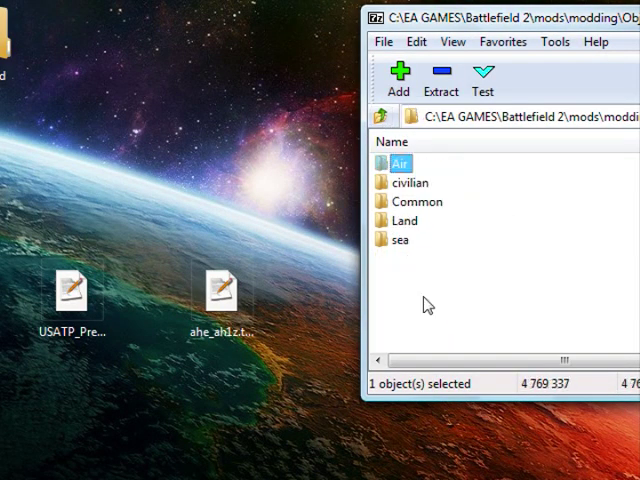
mouse_move(404, 232)
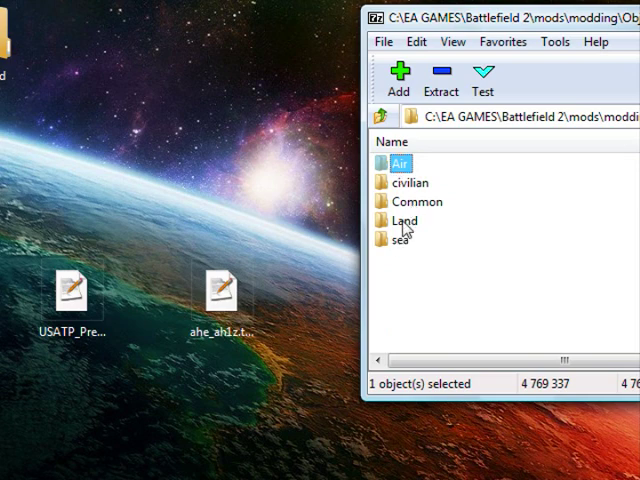
double_click(396, 164)
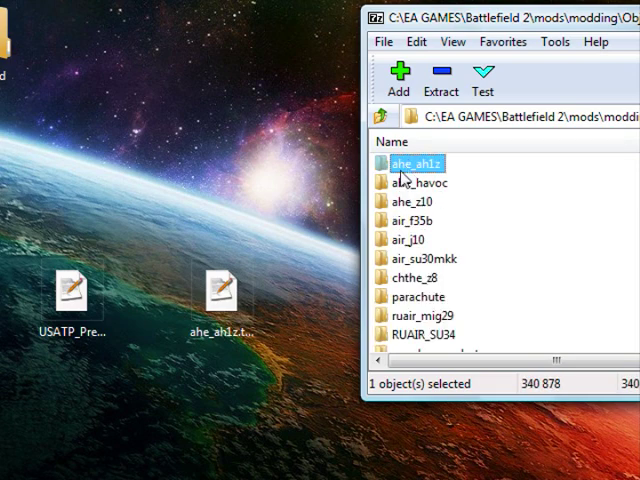
double_click(420, 164)
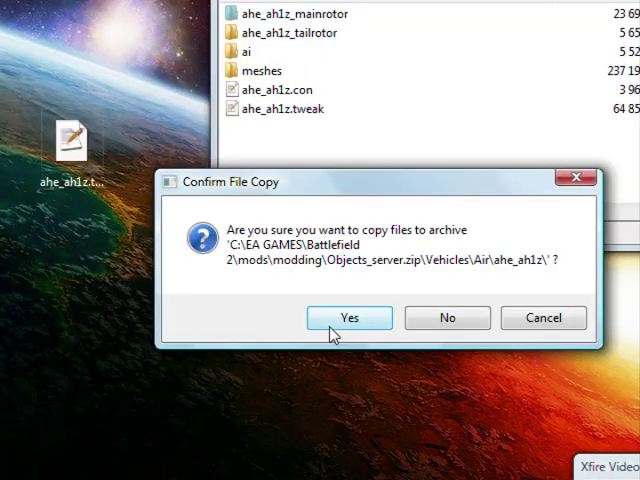
left_click(348, 316)
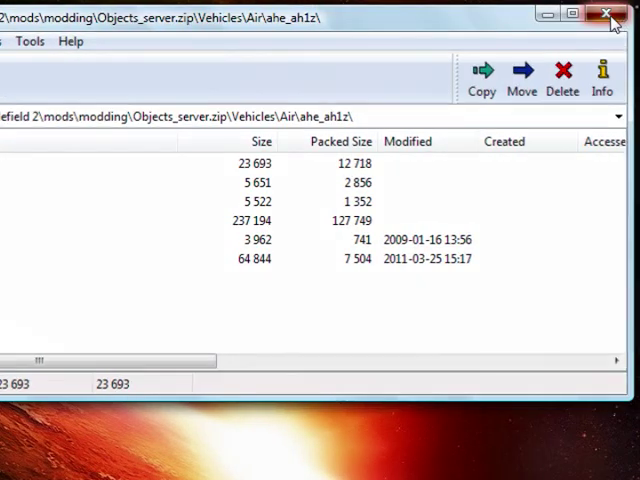
left_click(608, 12)
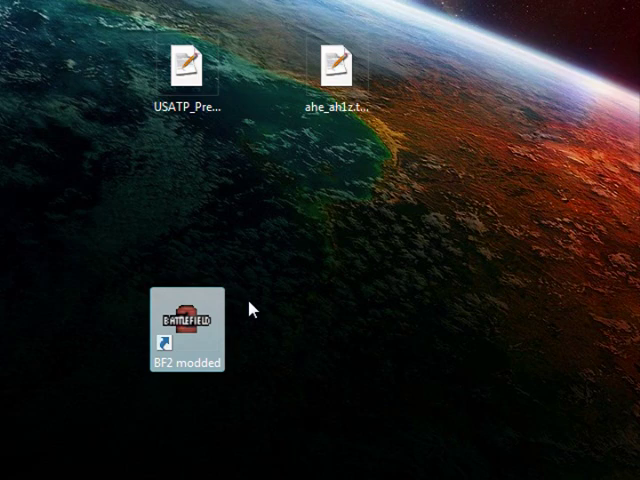
mouse_move(468, 320)
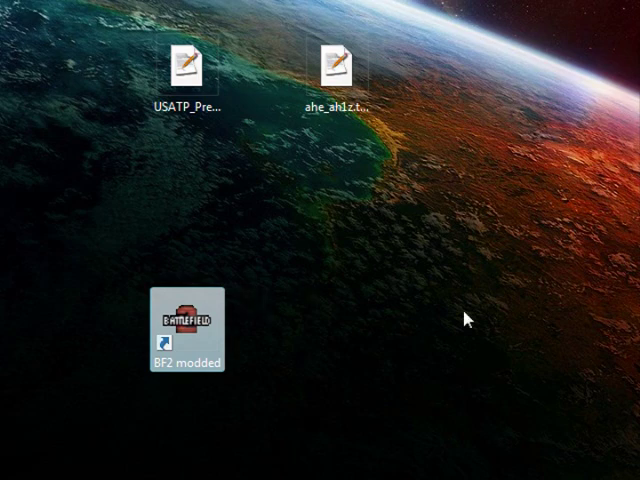